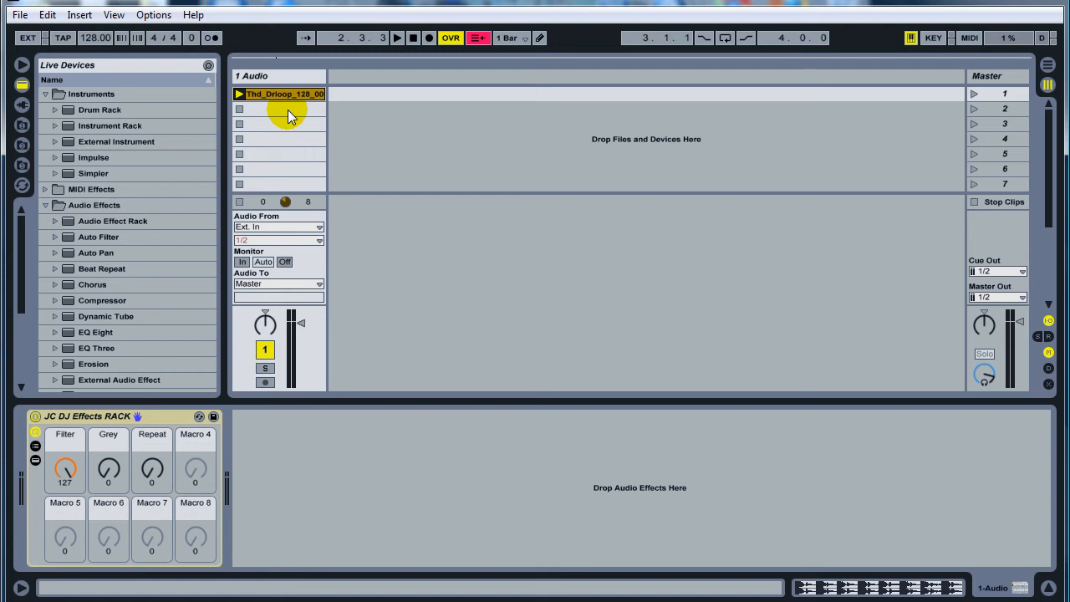
{"action": "mouse_move", "coordinate": [125, 316]}
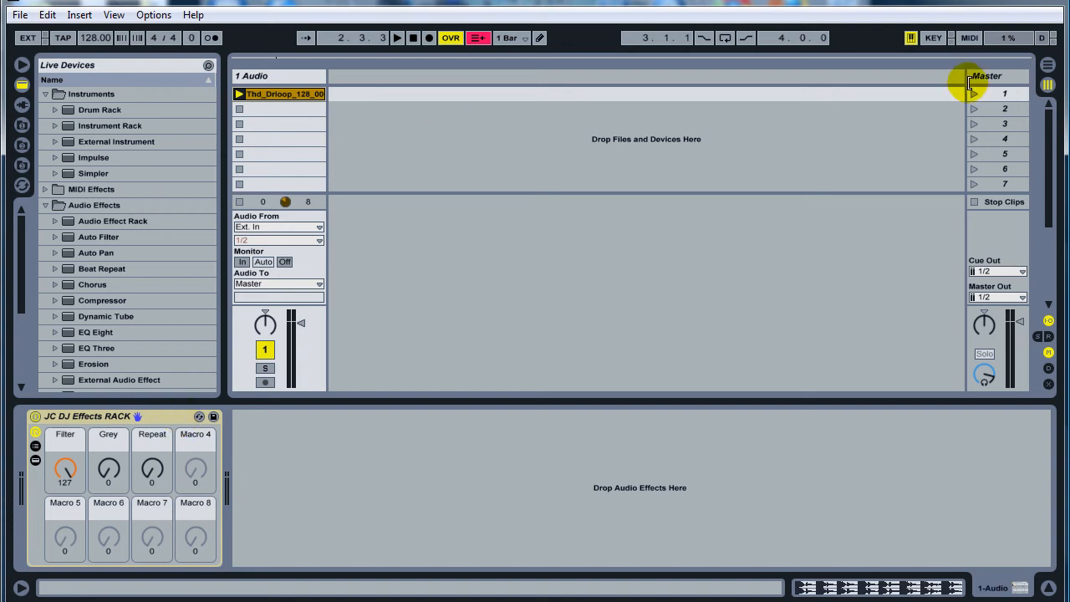
{"action": "mouse_move", "coordinate": [1012, 77]}
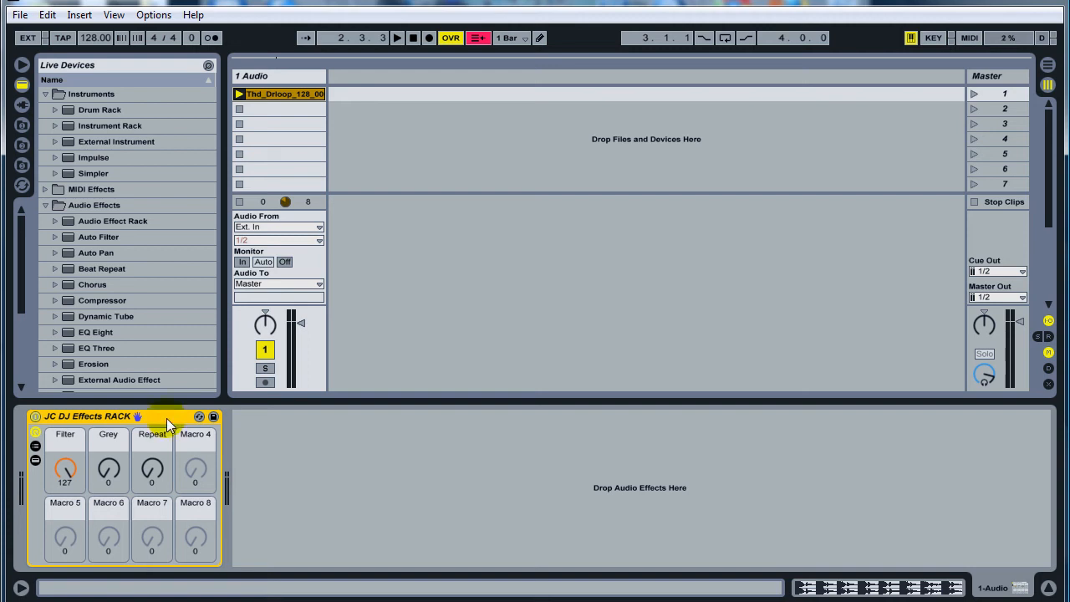
Select the JC DJ Effects RACK device before switching to the Akai APC40 photo in Firefox.
{"action": "left_click", "coordinate": [64, 435]}
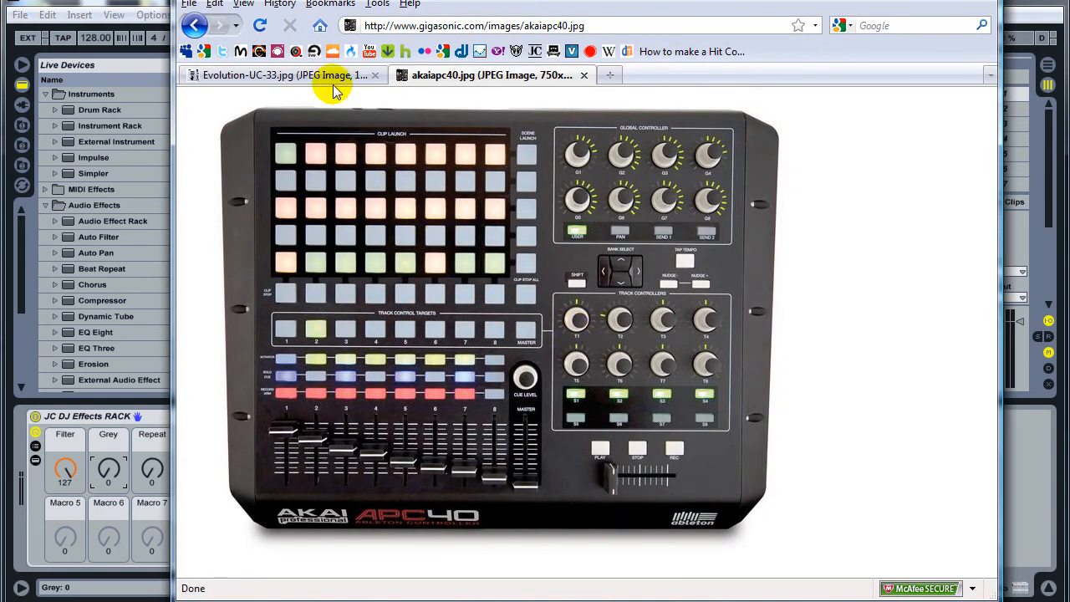
Switch to the Evolution UC-33 controller photo to look over its knobs and faders.
{"action": "left_click", "coordinate": [284, 74]}
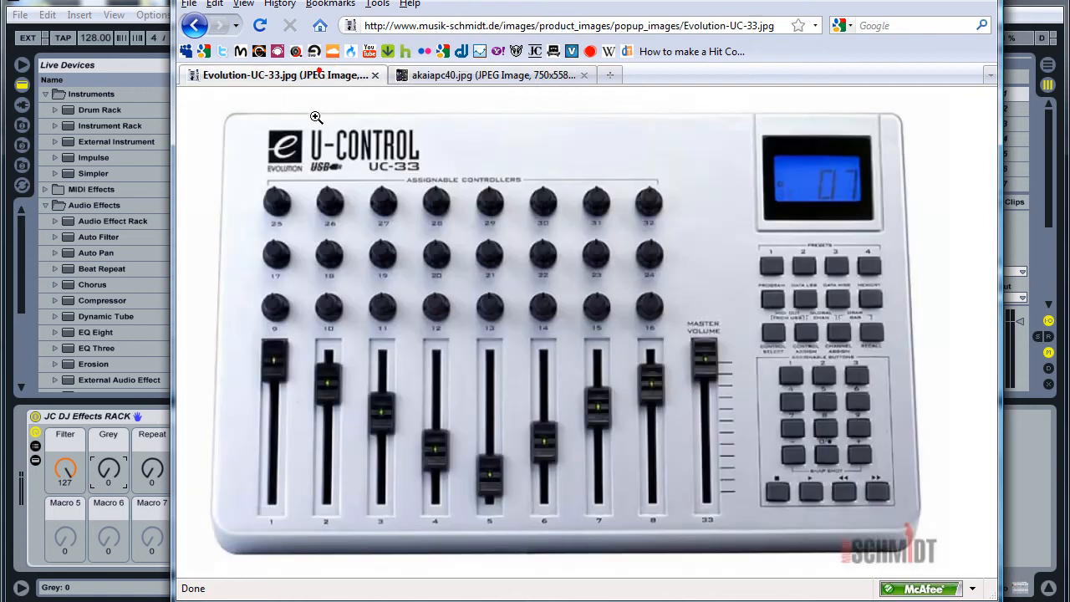
{"action": "mouse_move", "coordinate": [531, 267]}
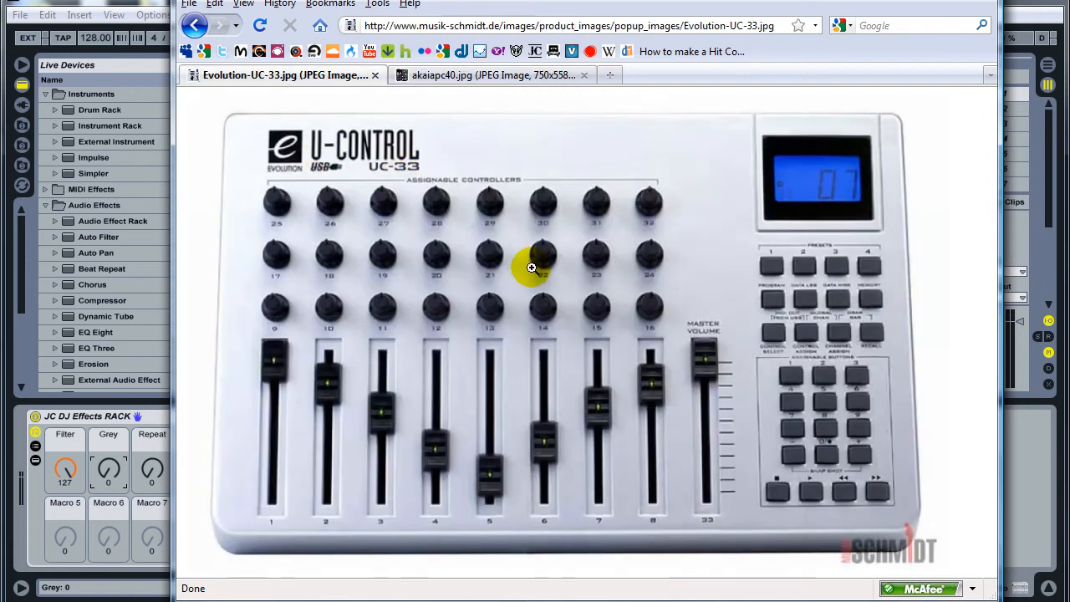
{"action": "mouse_move", "coordinate": [442, 318]}
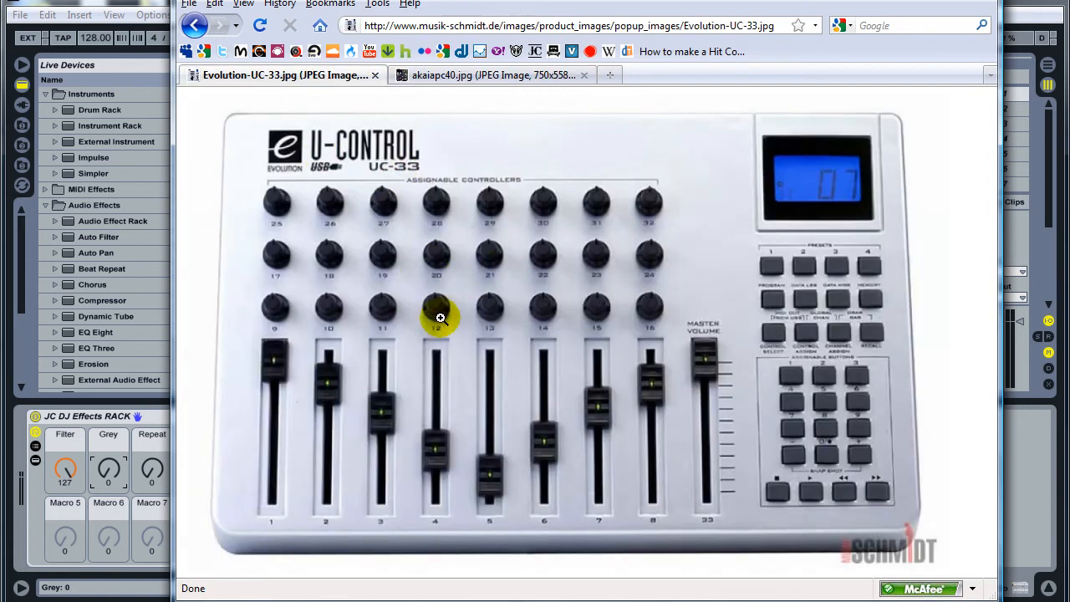
{"action": "mouse_move", "coordinate": [154, 465]}
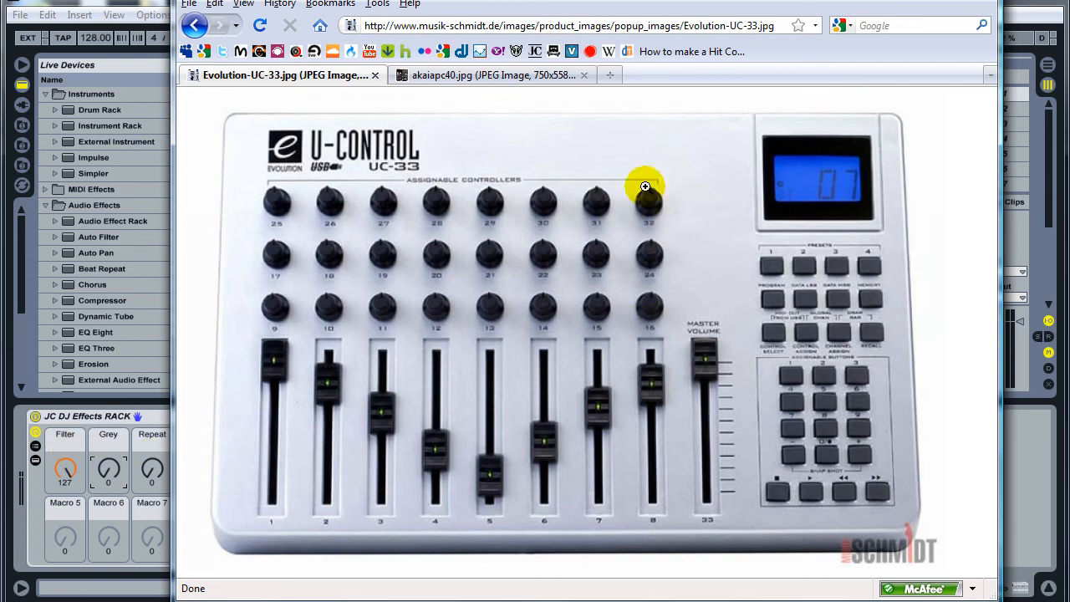
{"action": "mouse_move", "coordinate": [281, 186]}
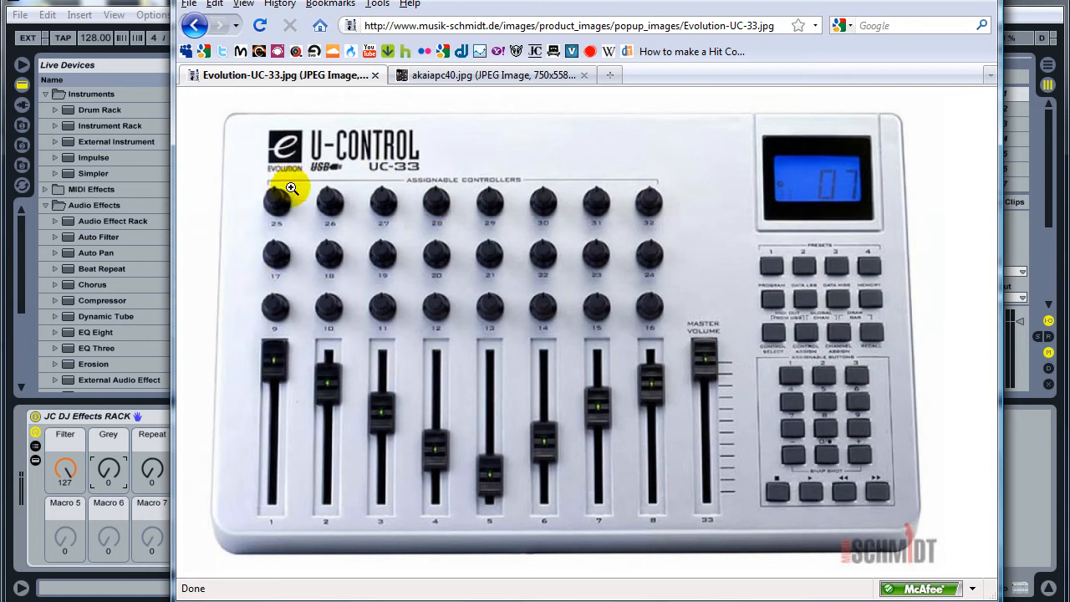
{"action": "mouse_move", "coordinate": [465, 302]}
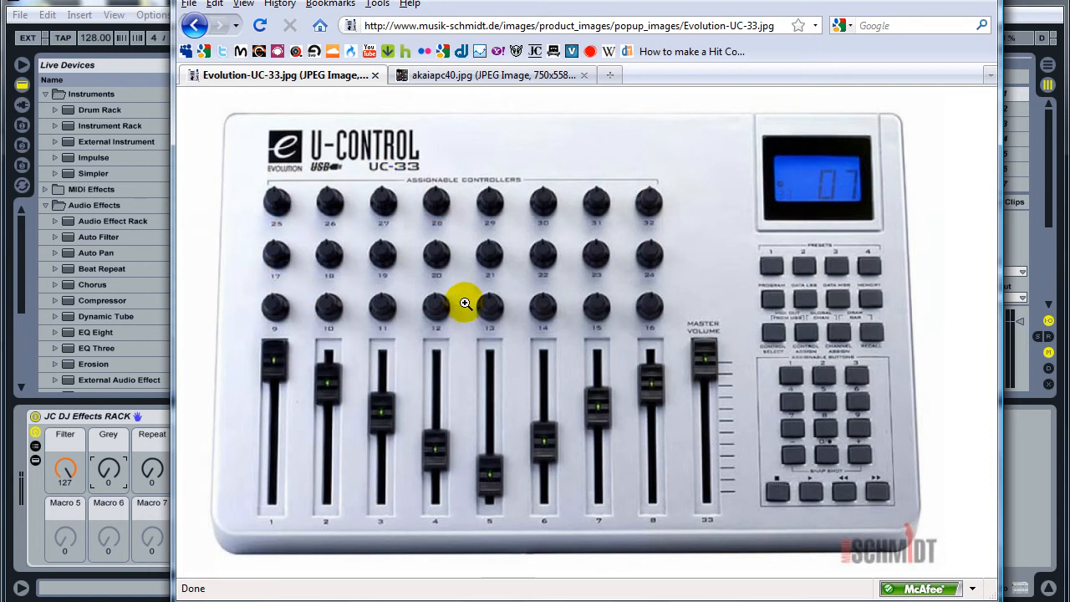
{"action": "mouse_move", "coordinate": [280, 204]}
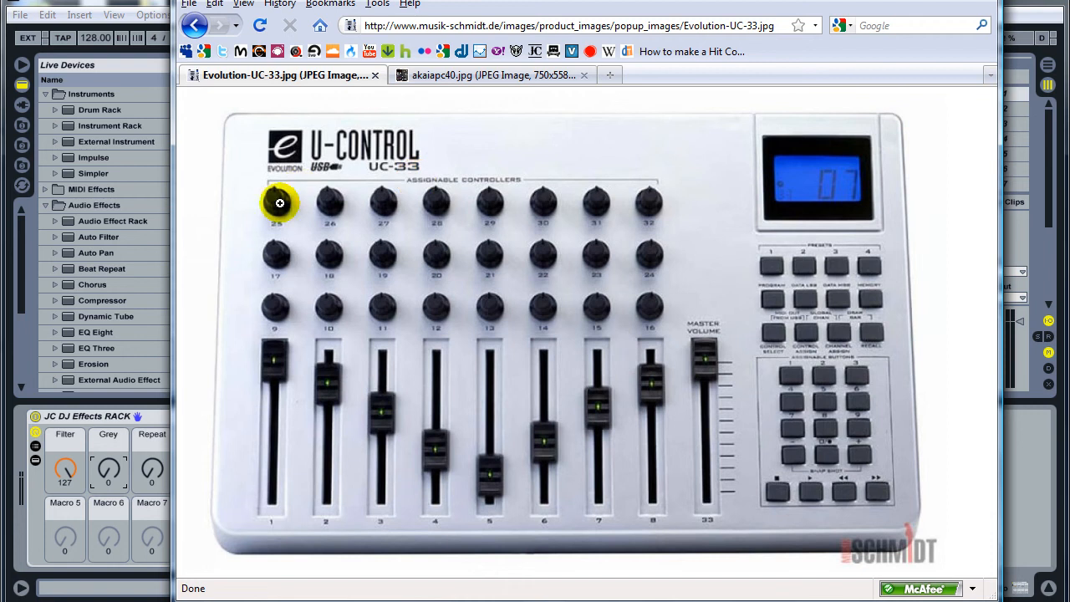
{"action": "mouse_move", "coordinate": [465, 342]}
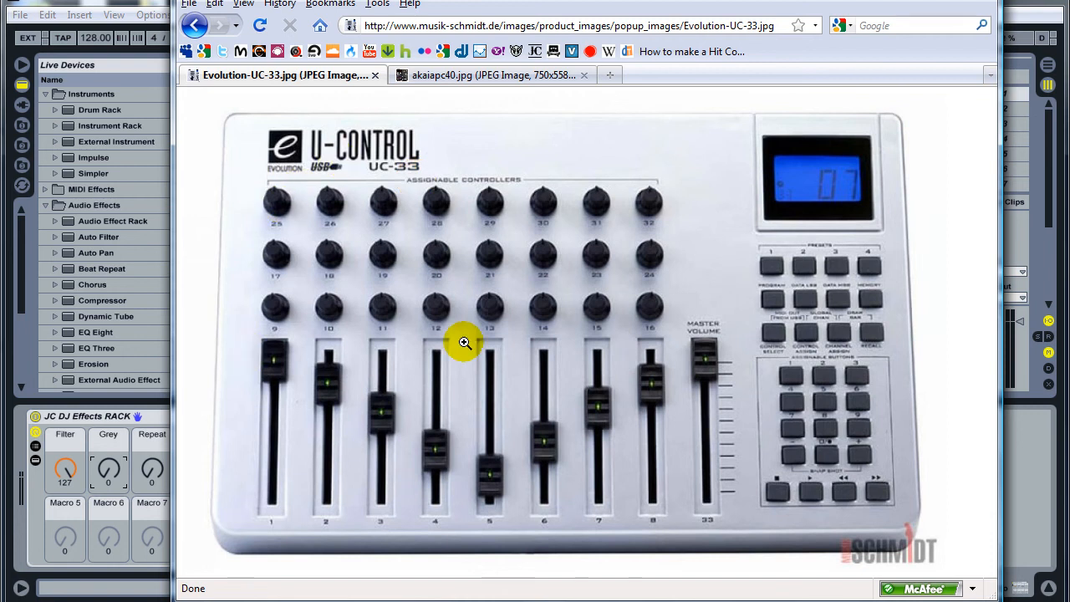
{"action": "mouse_move", "coordinate": [407, 241]}
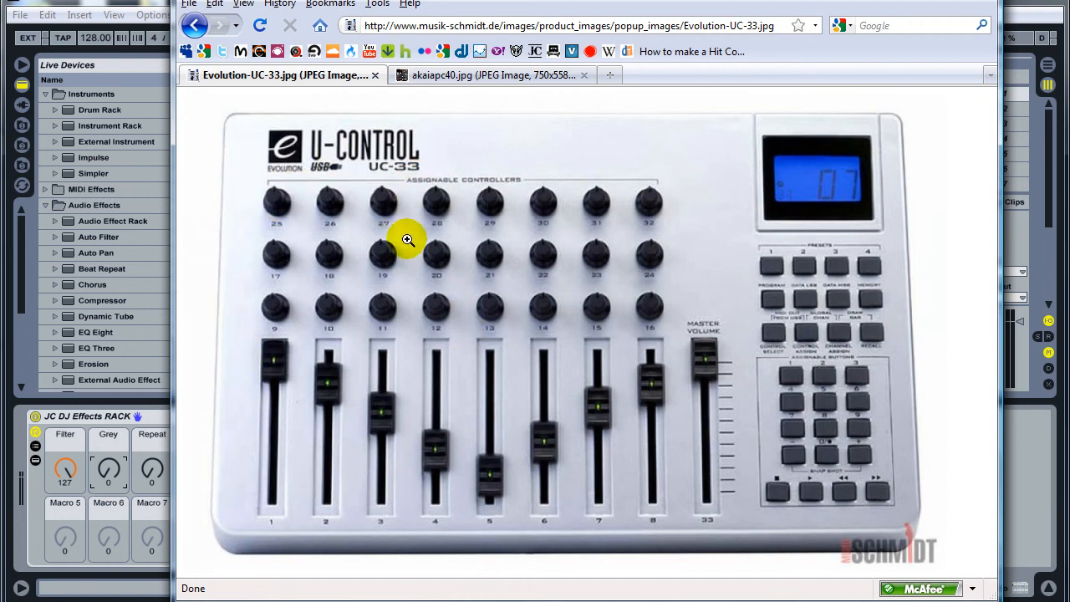
{"action": "mouse_move", "coordinate": [282, 326]}
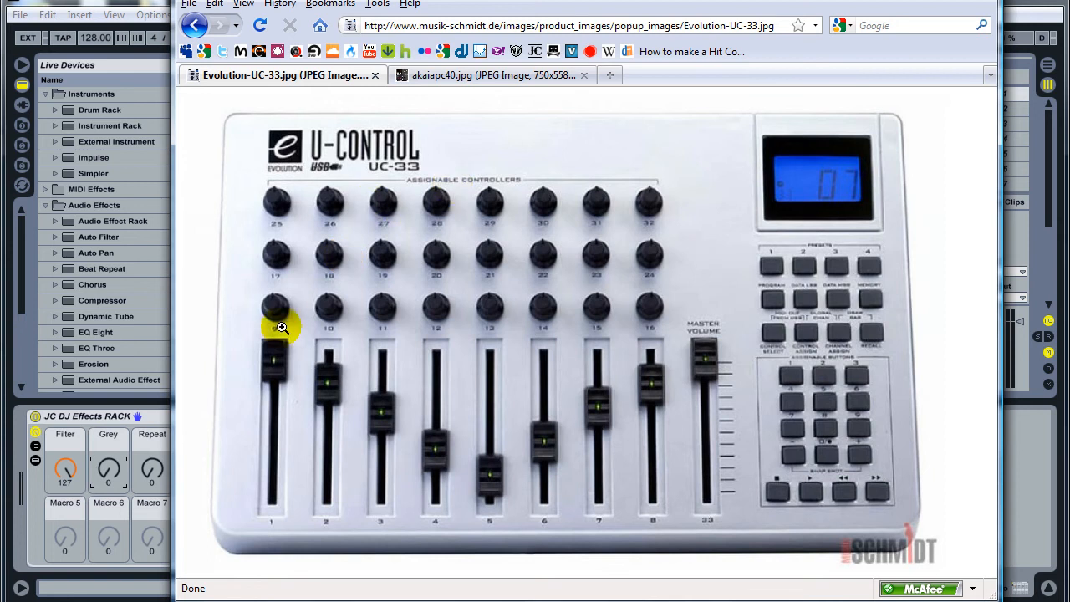
{"action": "mouse_move", "coordinate": [278, 201]}
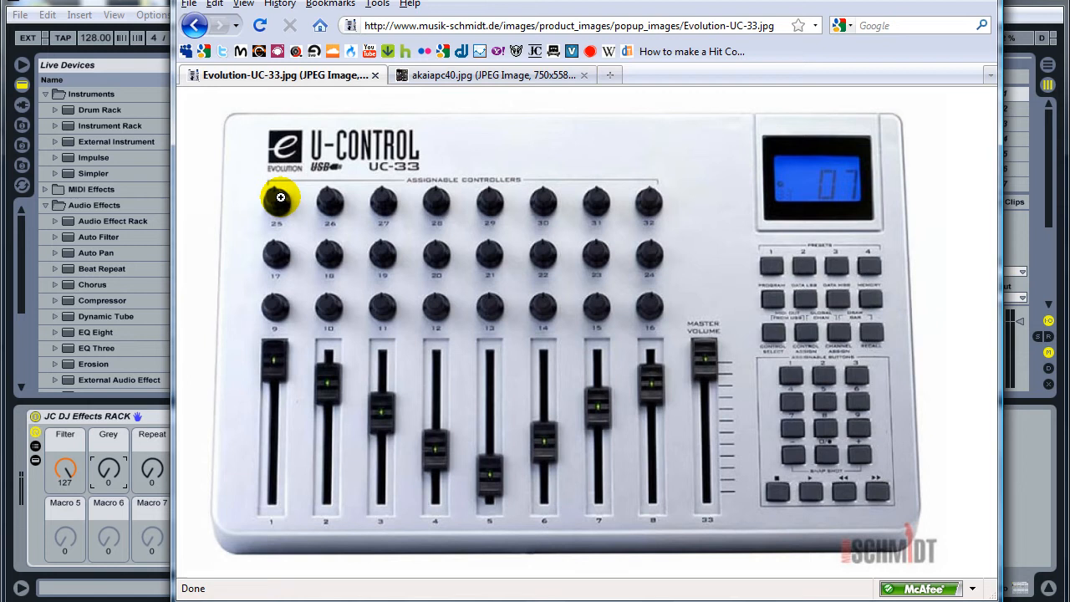
{"action": "mouse_move", "coordinate": [261, 554]}
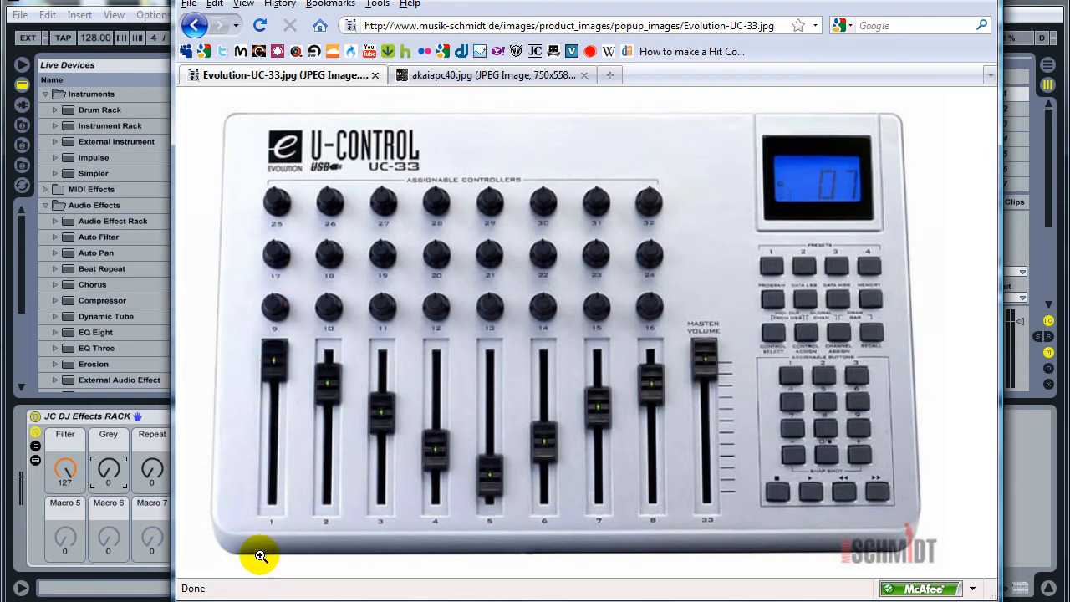
{"action": "mouse_move", "coordinate": [663, 175]}
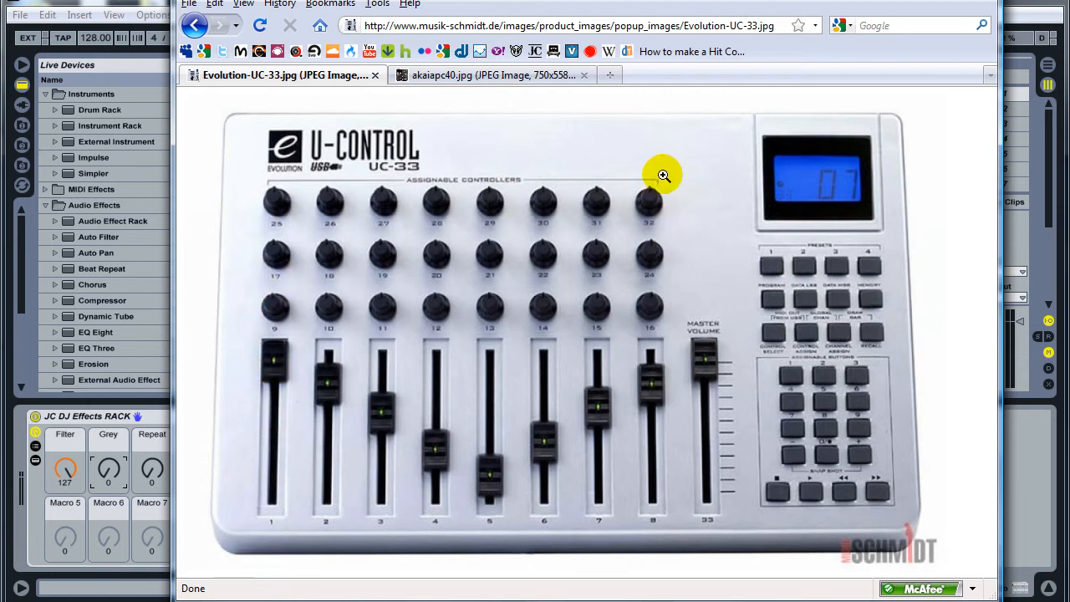
{"action": "mouse_move", "coordinate": [629, 485]}
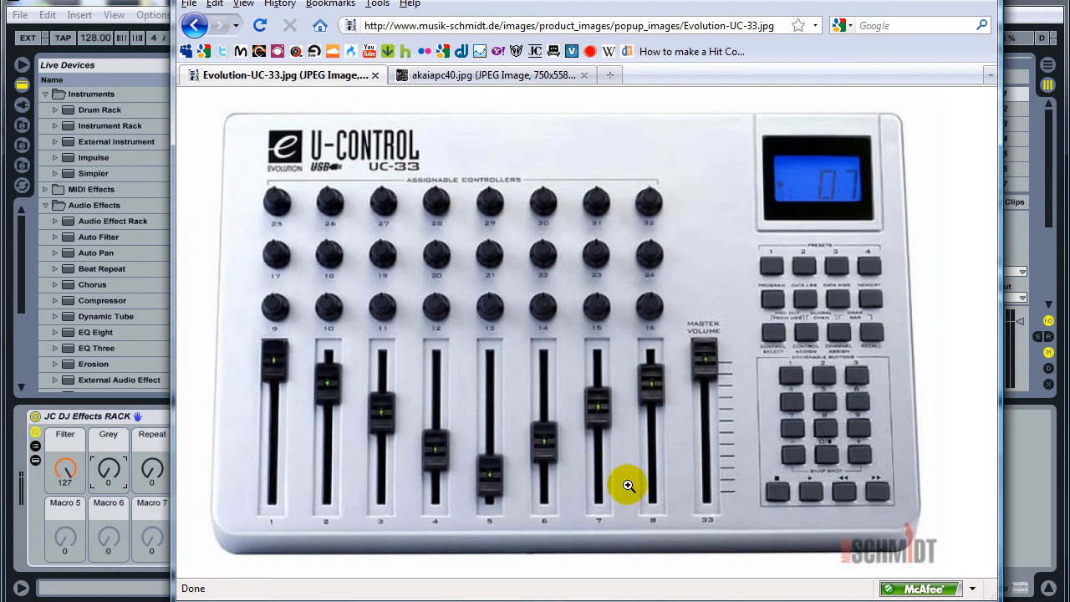
{"action": "mouse_move", "coordinate": [615, 194]}
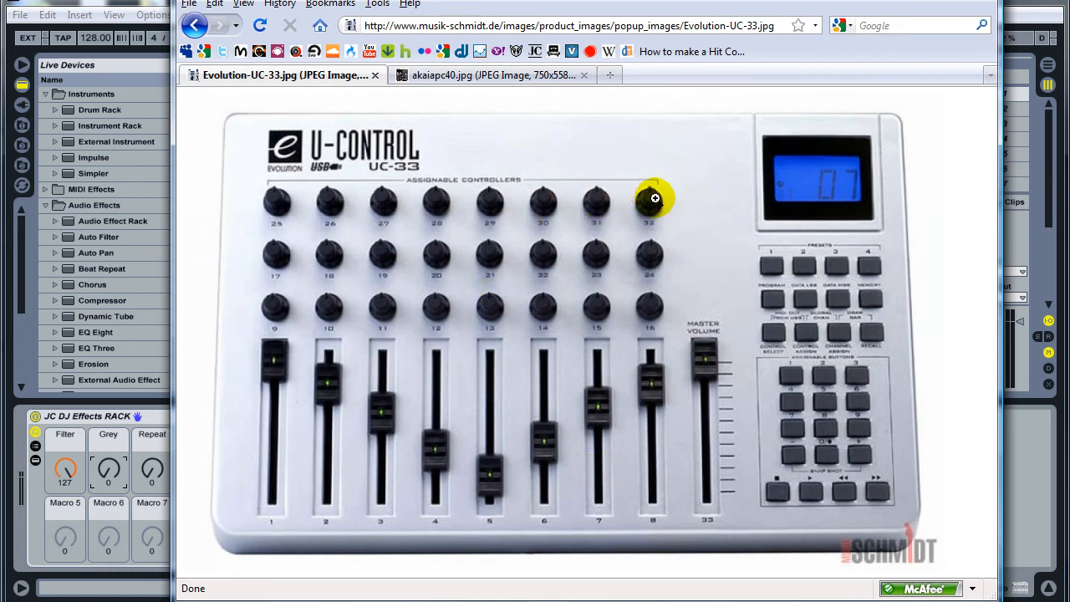
{"action": "mouse_move", "coordinate": [634, 254]}
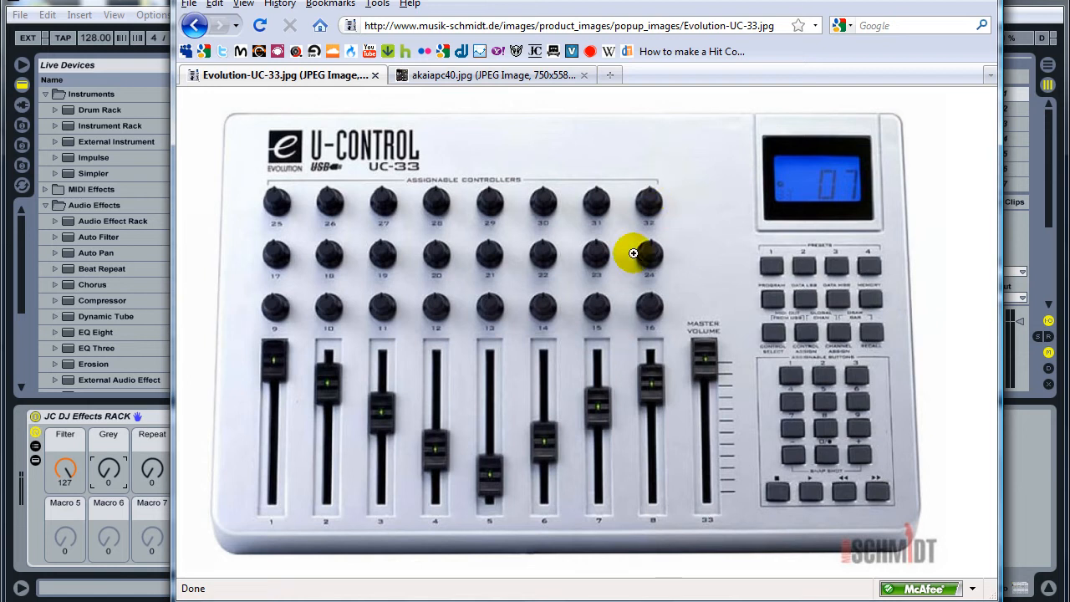
{"action": "mouse_move", "coordinate": [73, 444]}
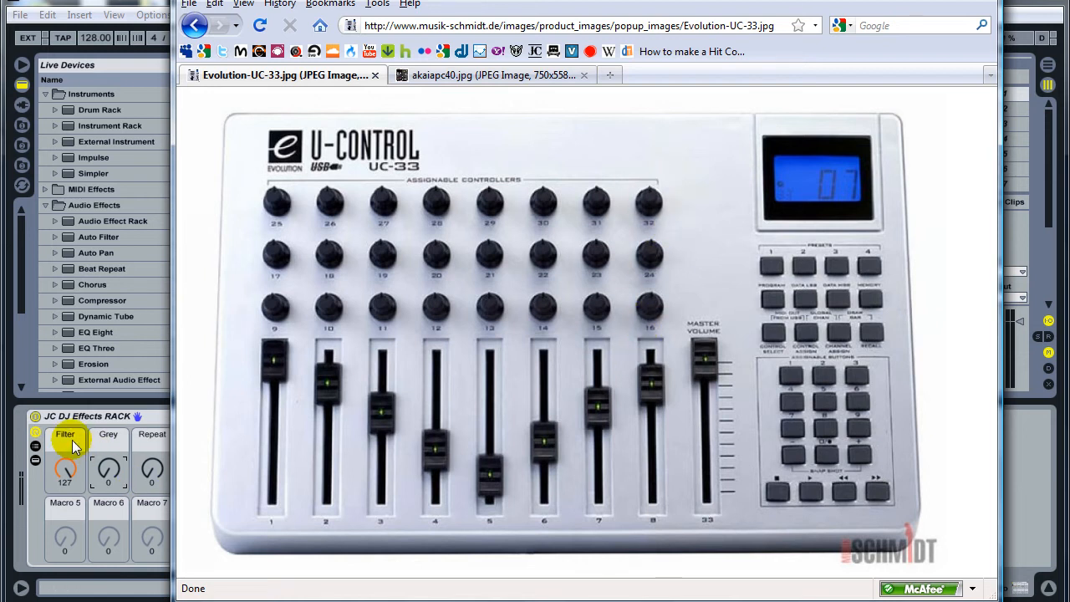
{"action": "mouse_move", "coordinate": [622, 322]}
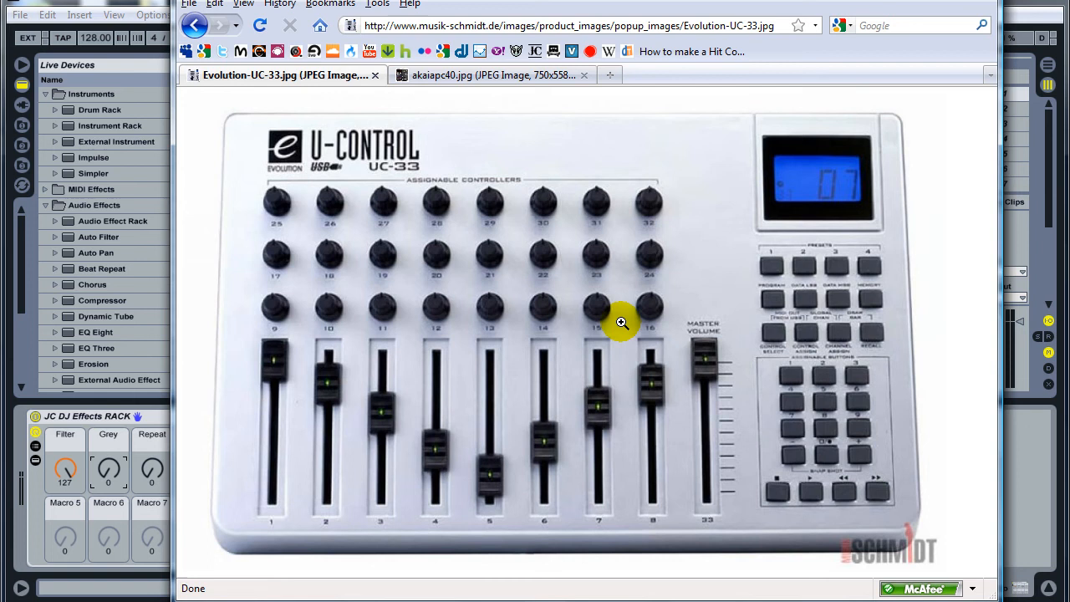
{"action": "mouse_move", "coordinate": [622, 323]}
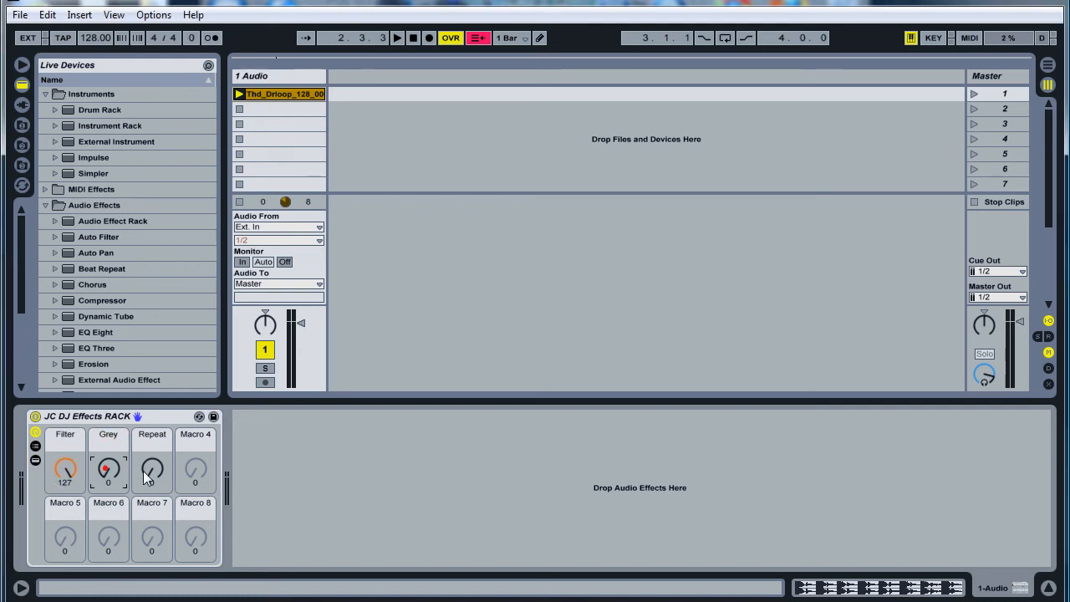
{"action": "left_click", "coordinate": [150, 468]}
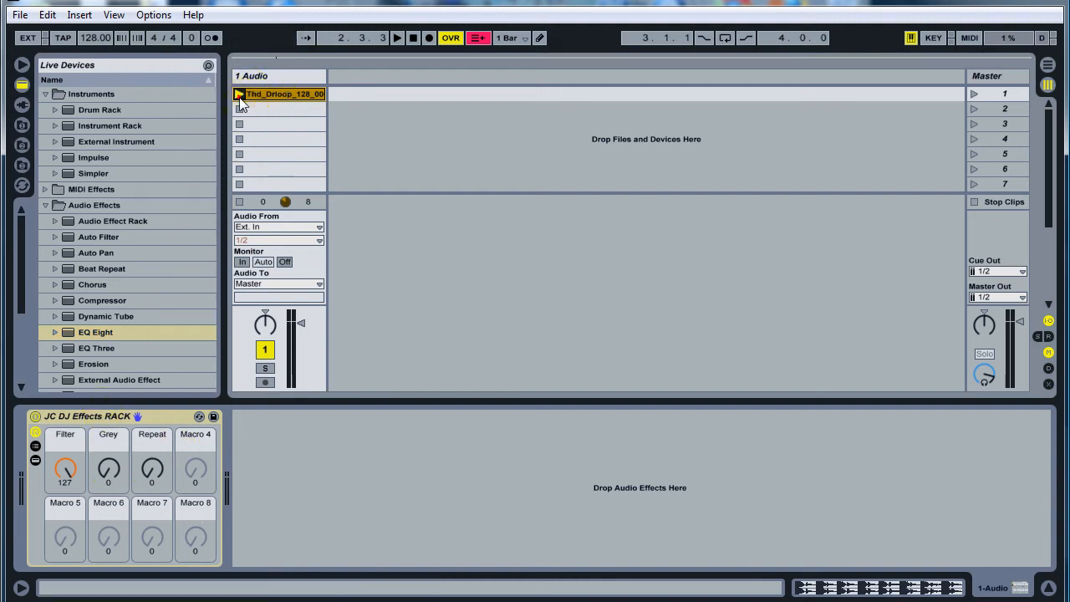
{"action": "left_click", "coordinate": [150, 468]}
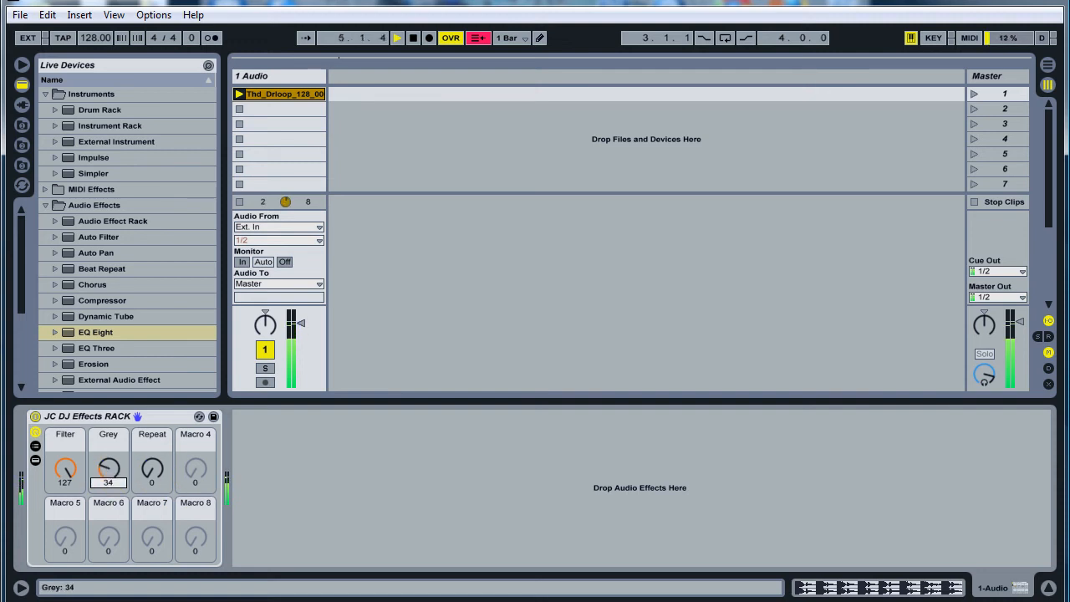
{"action": "left_click_drag", "start_coordinate": [107, 468], "coordinate": [107, 461]}
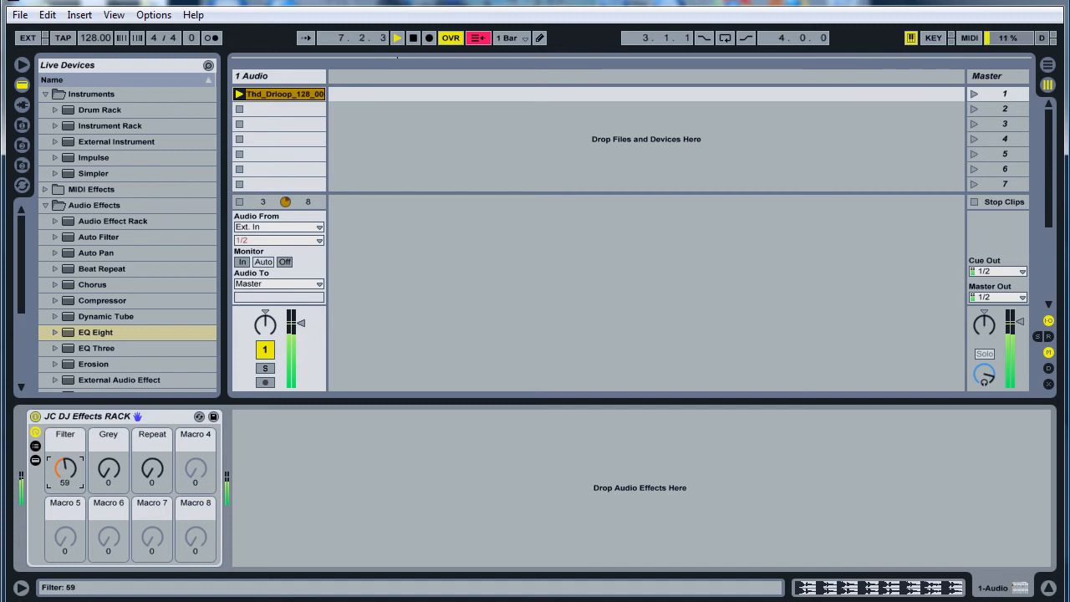
{"action": "left_click_drag", "start_coordinate": [65, 472], "coordinate": [70, 451]}
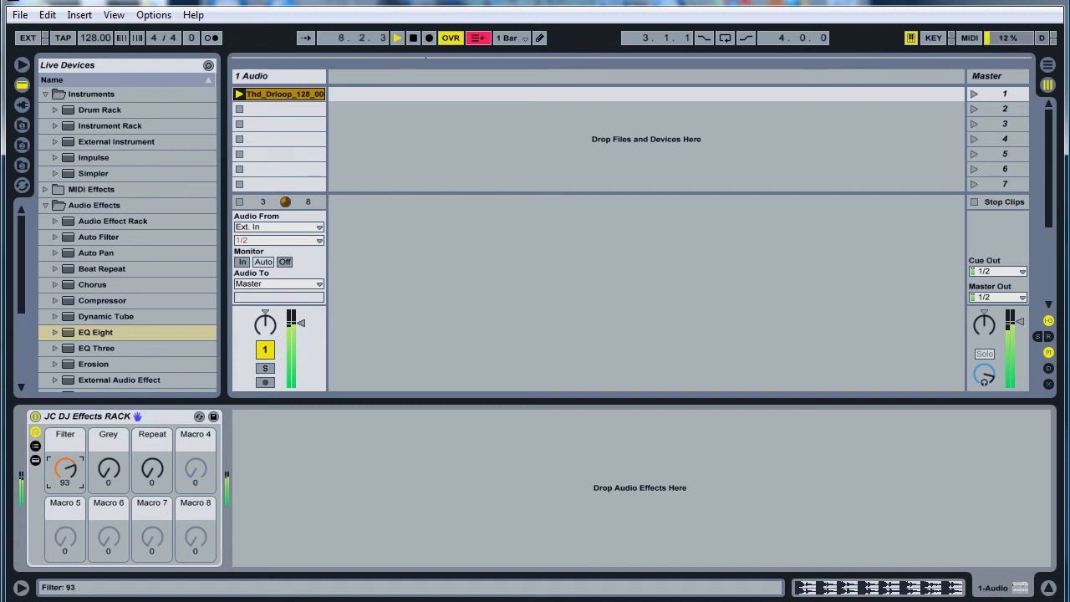
{"action": "left_click", "coordinate": [411, 37]}
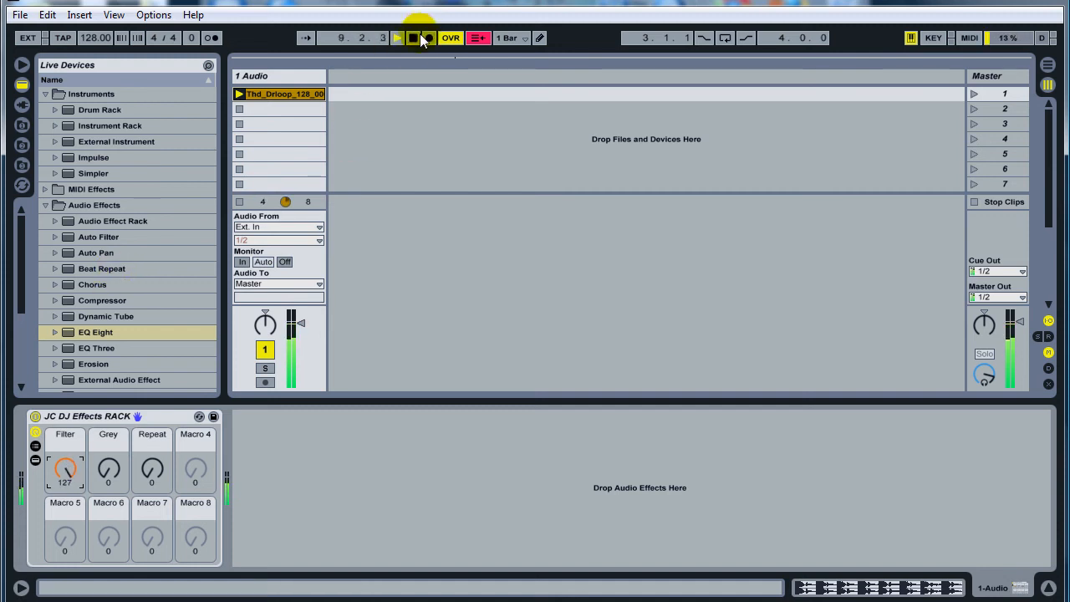
{"action": "left_click", "coordinate": [411, 37]}
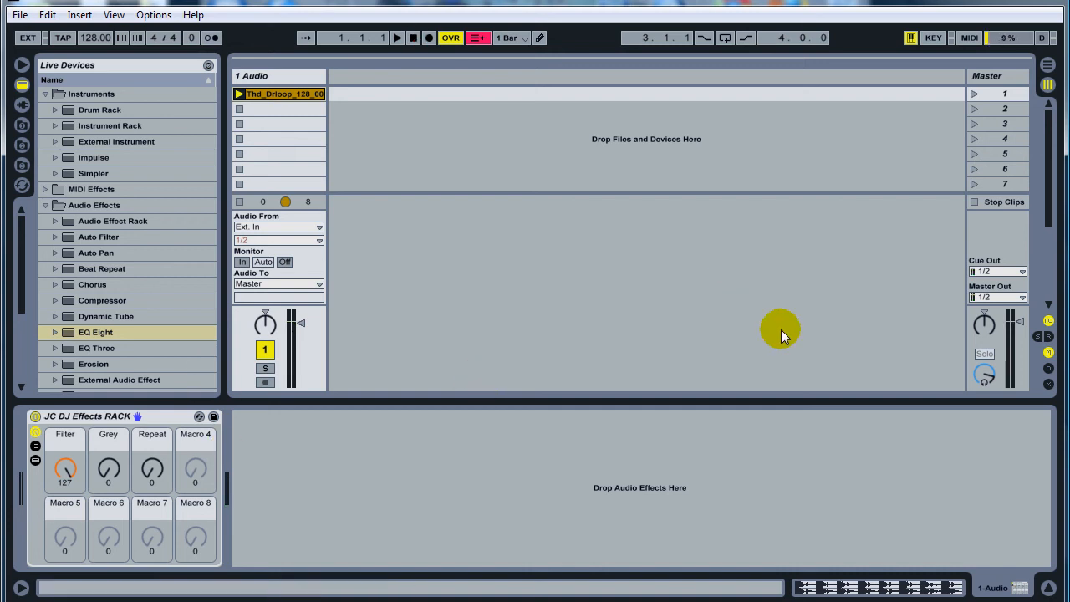
{"action": "mouse_move", "coordinate": [371, 224]}
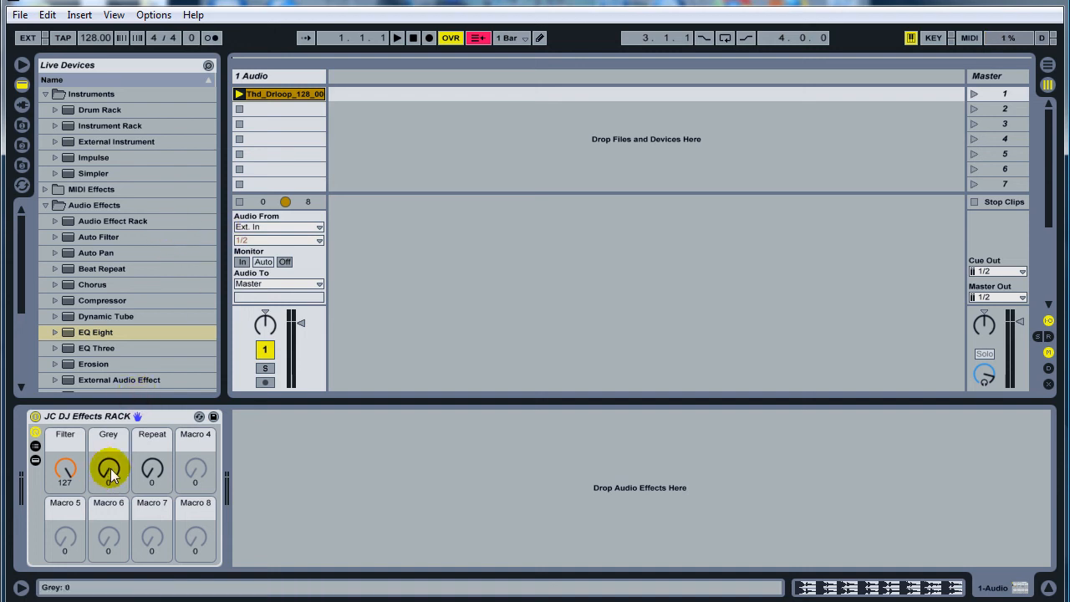
{"action": "left_click", "coordinate": [64, 468]}
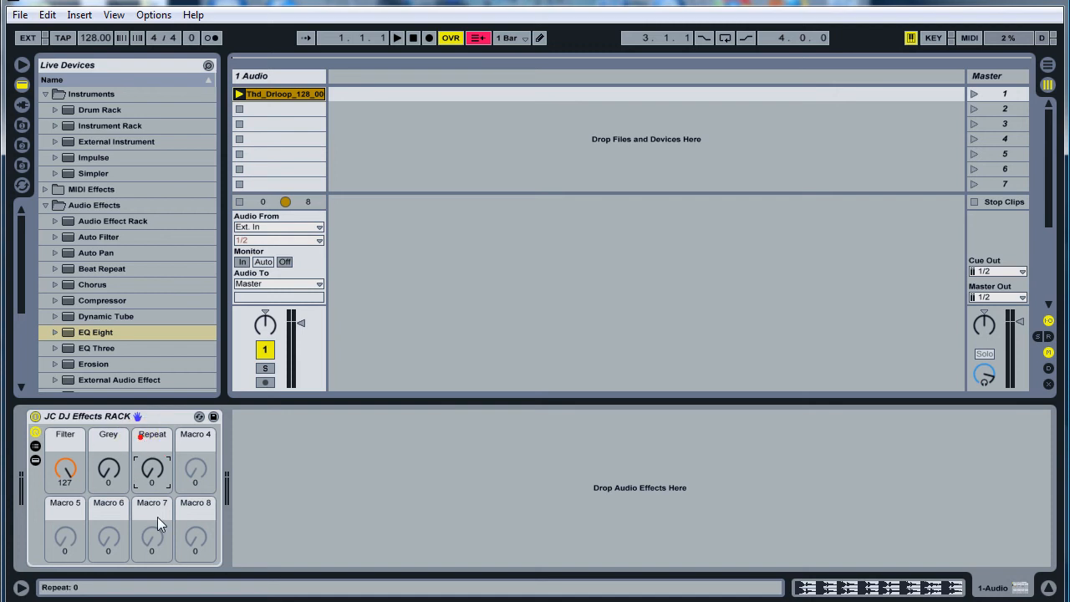
{"action": "left_click", "coordinate": [66, 435]}
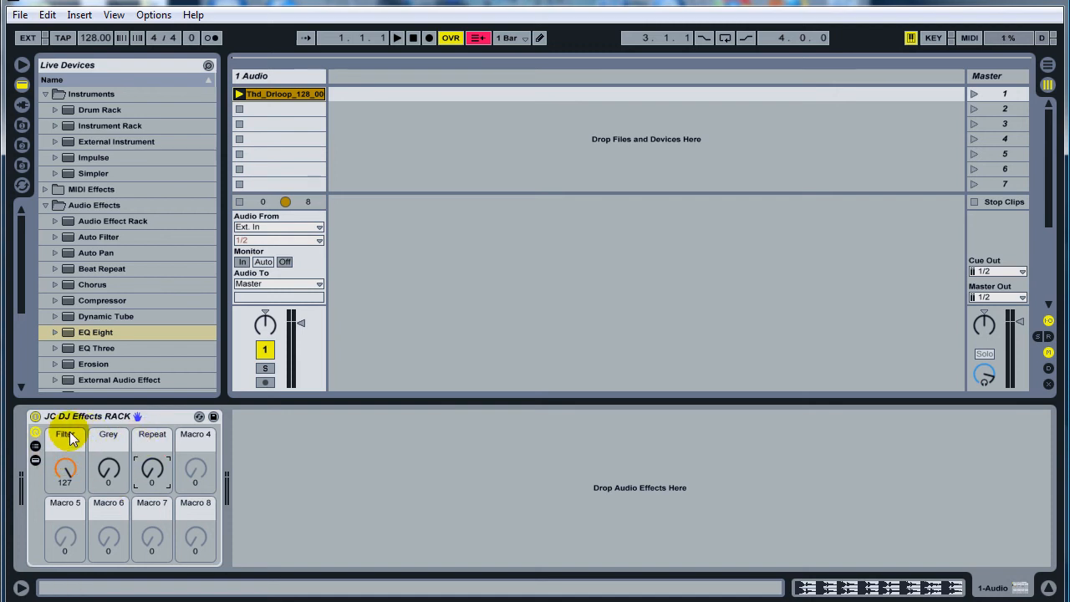
{"action": "mouse_move", "coordinate": [131, 188]}
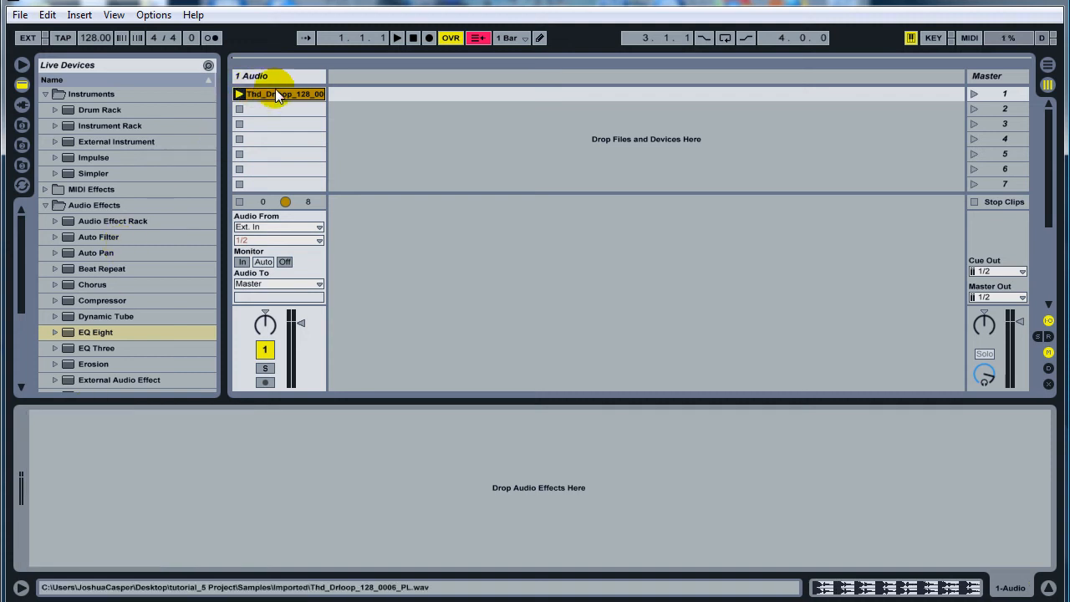
Launch the drum loop clip and add an Audio Effect Rack with an Auto Filter to its track.
{"action": "left_click", "coordinate": [396, 36]}
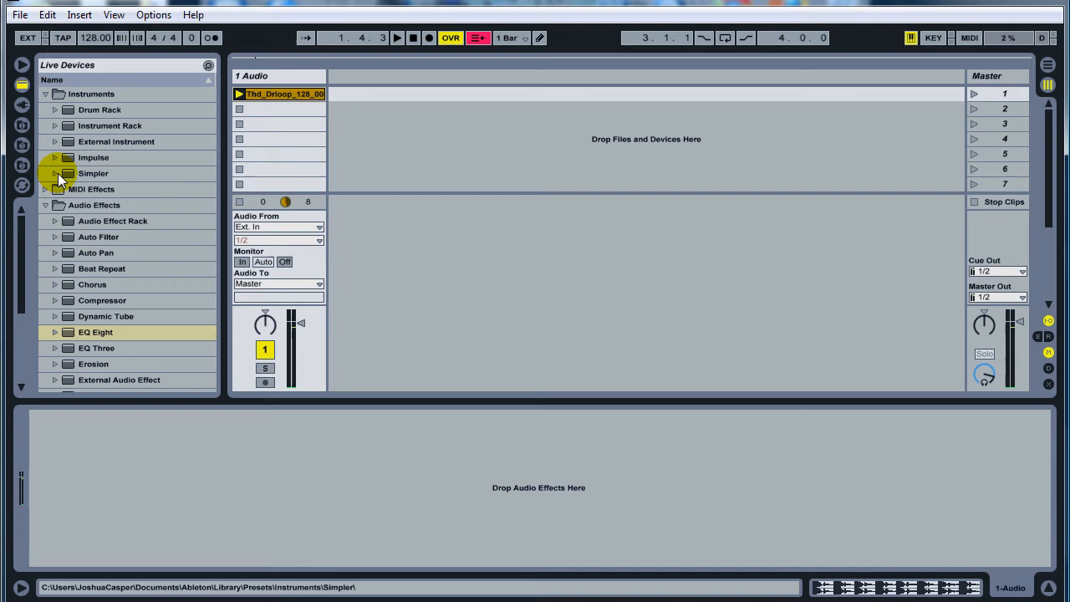
{"action": "left_click", "coordinate": [113, 221]}
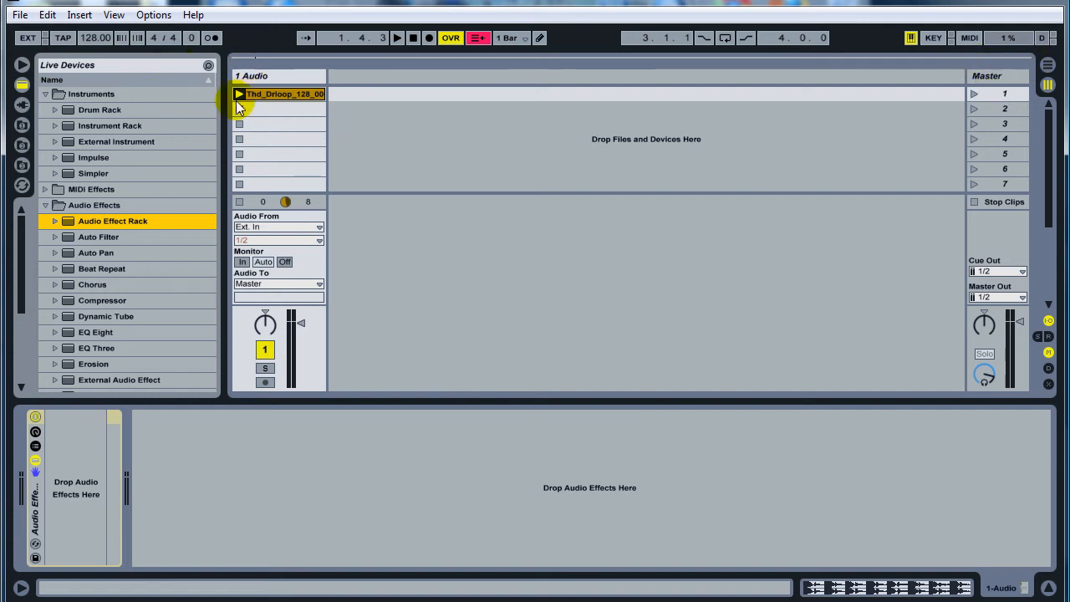
{"action": "mouse_move", "coordinate": [132, 172]}
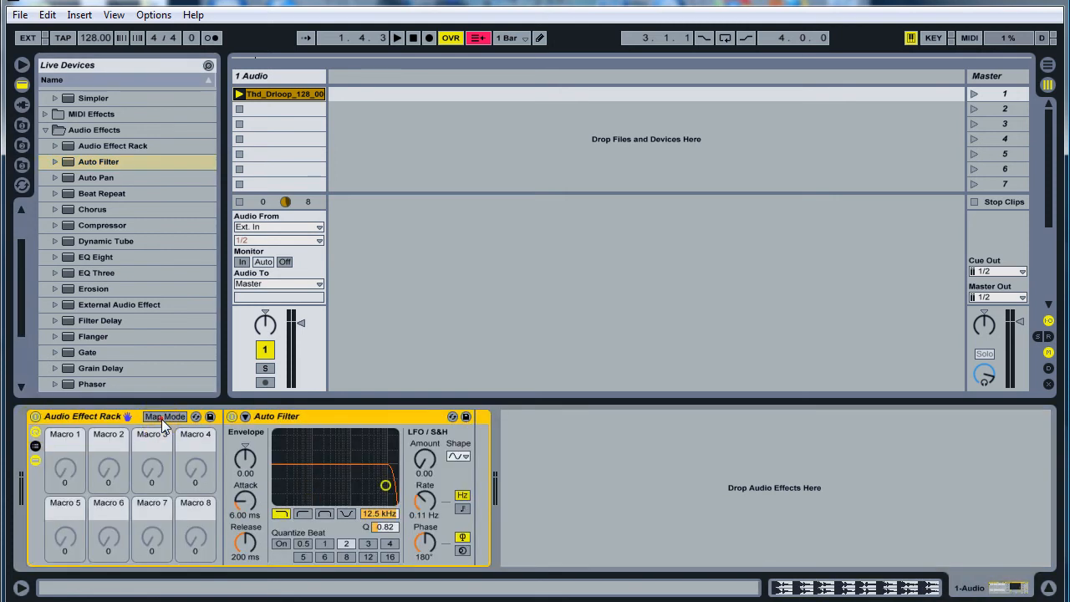
Map the Auto Filter cutoff to Macro 1 and sweep it from low to fully open over the loop.
{"action": "left_click", "coordinate": [164, 416]}
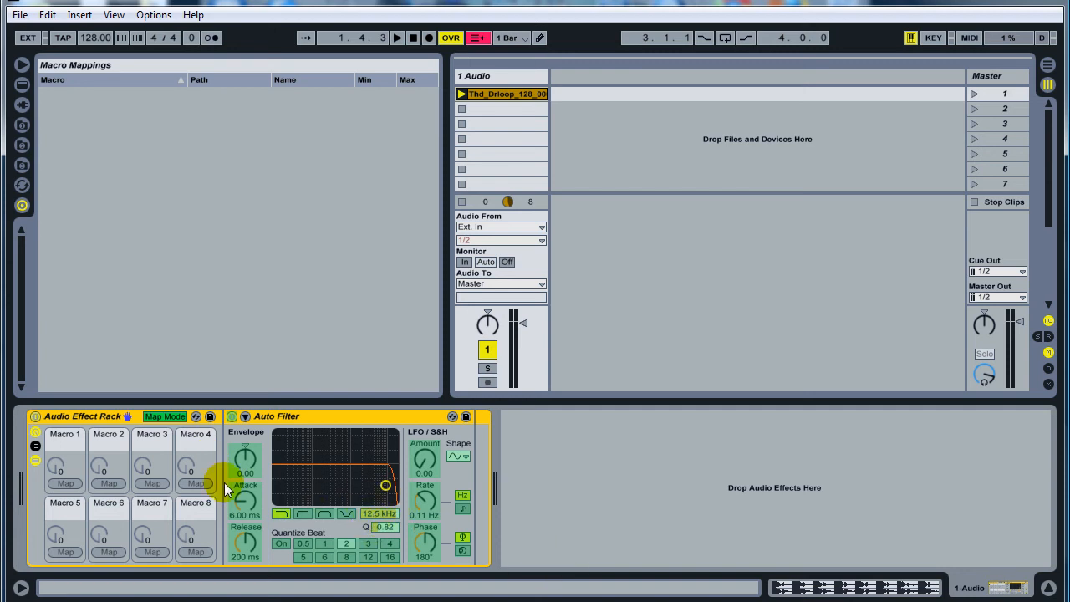
{"action": "left_click", "coordinate": [64, 483]}
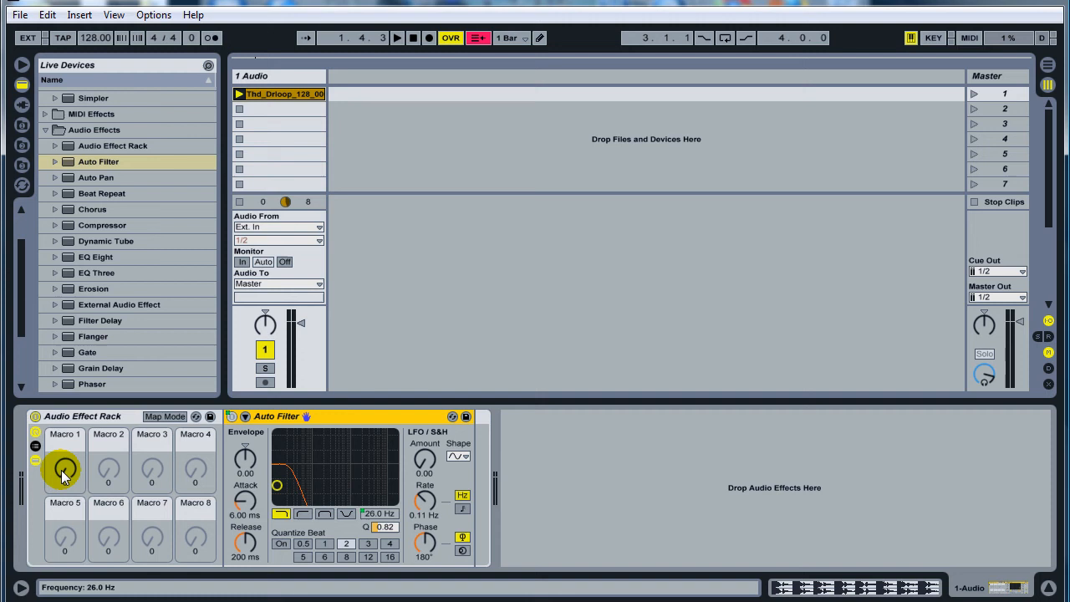
{"action": "left_click_drag", "start_coordinate": [64, 468], "coordinate": [63, 448]}
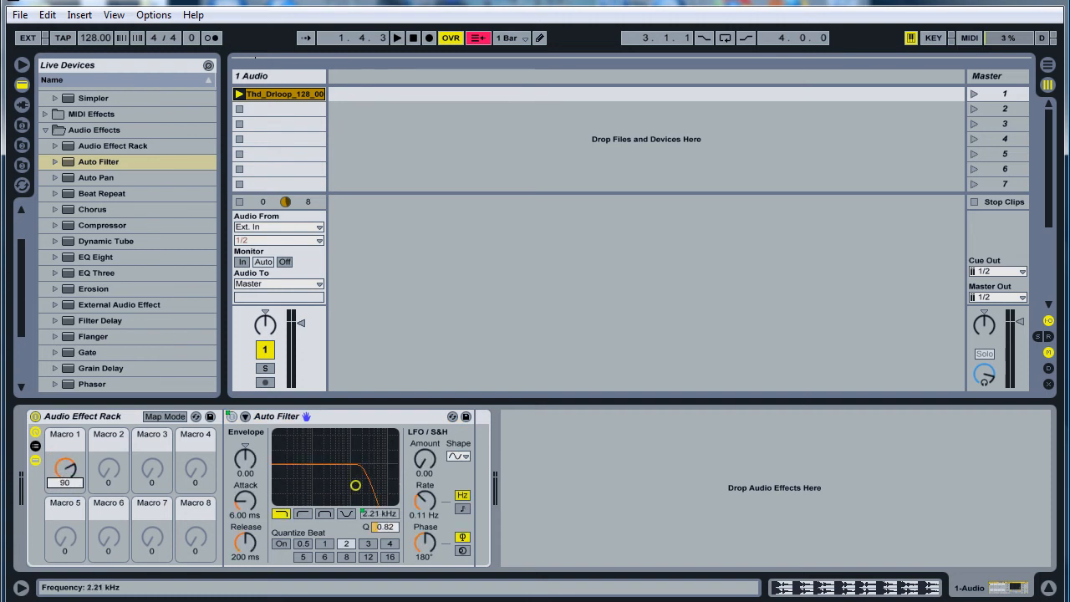
{"action": "left_click_drag", "start_coordinate": [65, 465], "coordinate": [67, 485]}
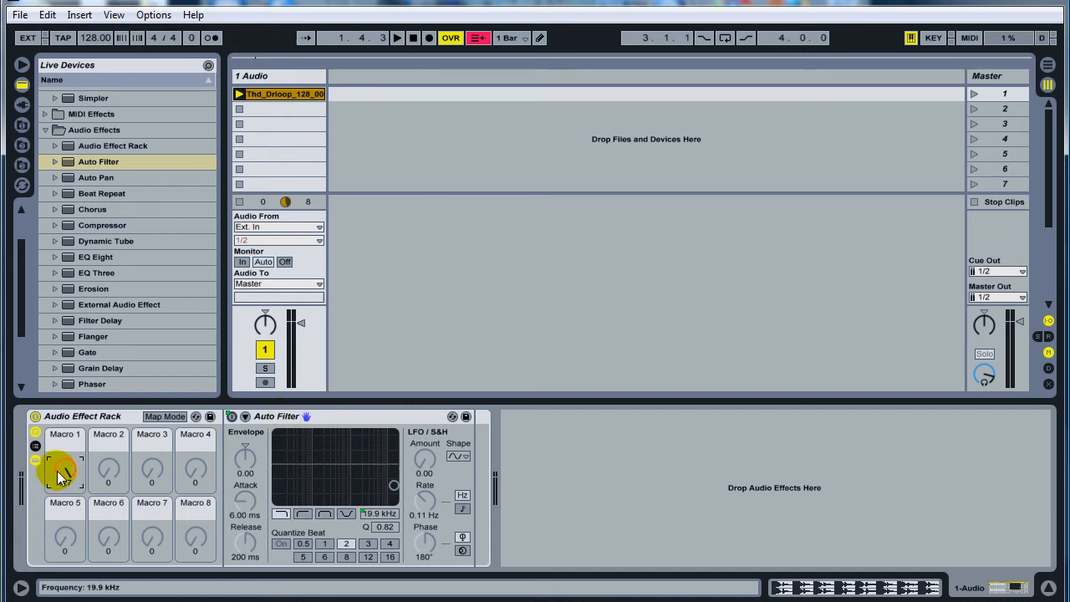
{"action": "left_click_drag", "start_coordinate": [63, 471], "coordinate": [64, 451]}
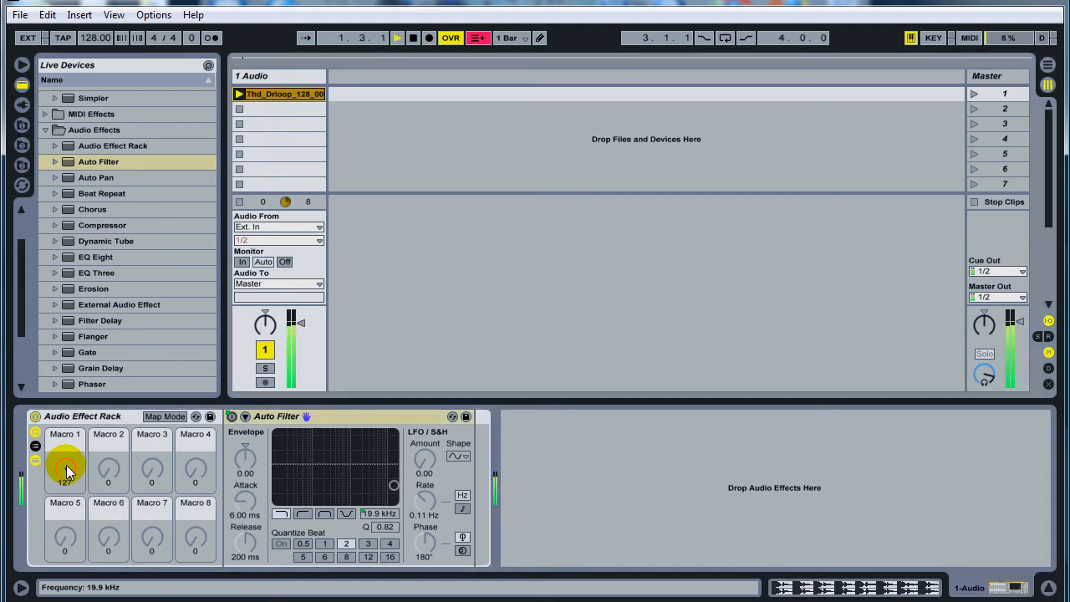
{"action": "left_click_drag", "start_coordinate": [63, 468], "coordinate": [64, 482]}
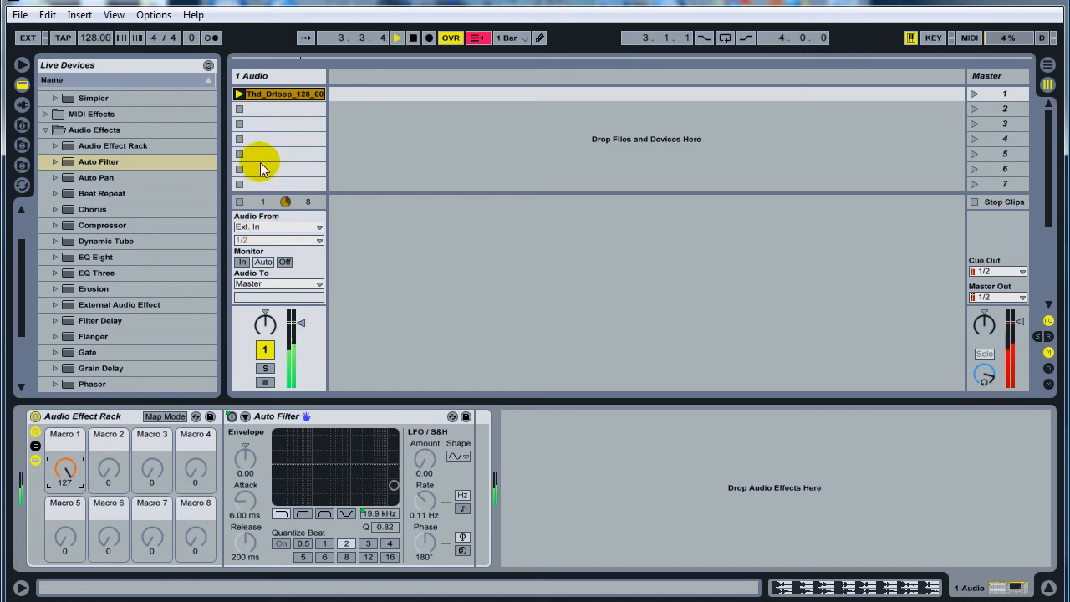
Name Macro 1 and the rack Filter, then fold the rack into a compact device.
{"action": "left_click", "coordinate": [278, 109]}
{"action": "type", "text": "Filter"}
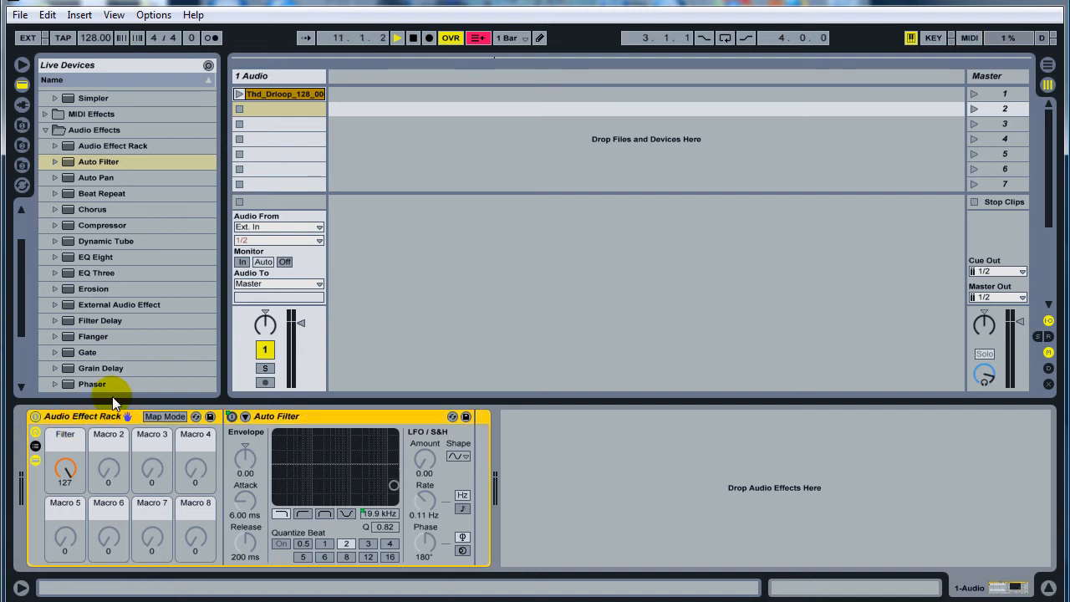
{"action": "double_click", "coordinate": [83, 416]}
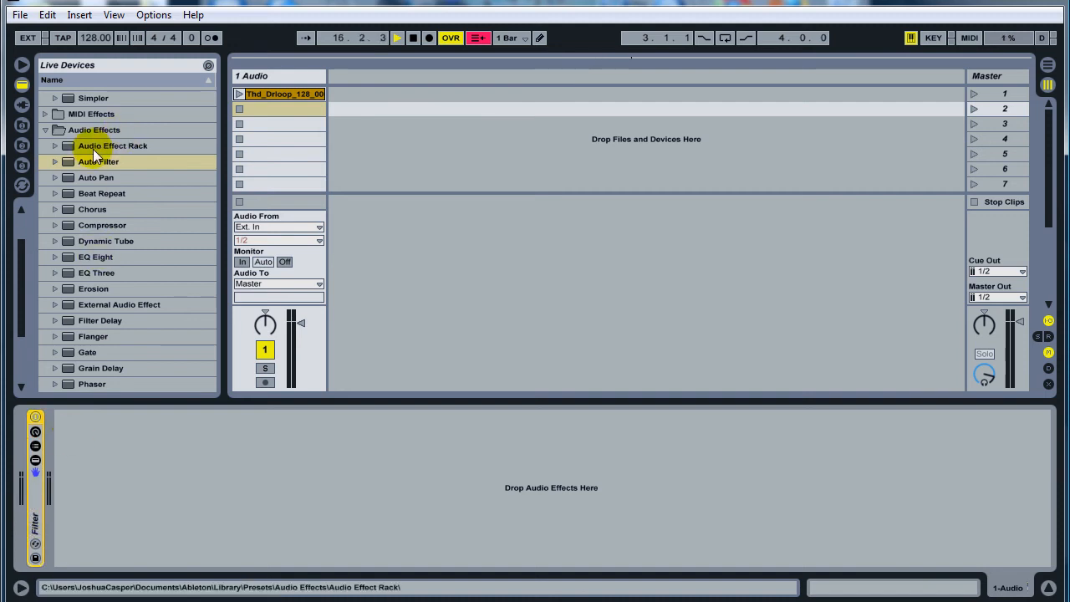
Add a second rack loading Fade to Grey, map it to Macro 1, name it Grey and fold it.
{"action": "left_click", "coordinate": [112, 146]}
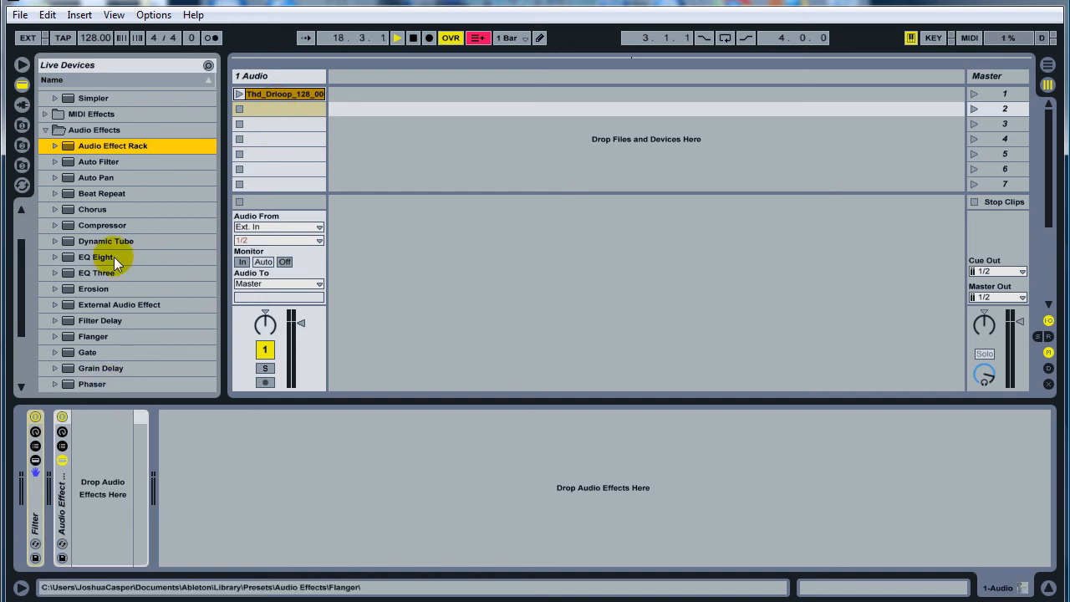
{"action": "left_click", "coordinate": [45, 146]}
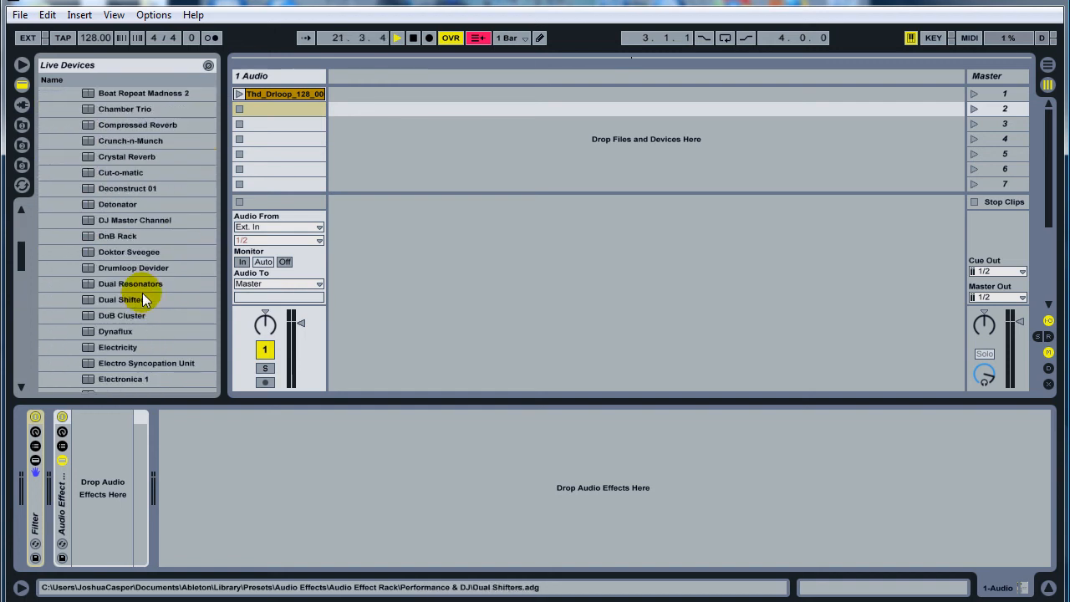
{"action": "left_click", "coordinate": [126, 291]}
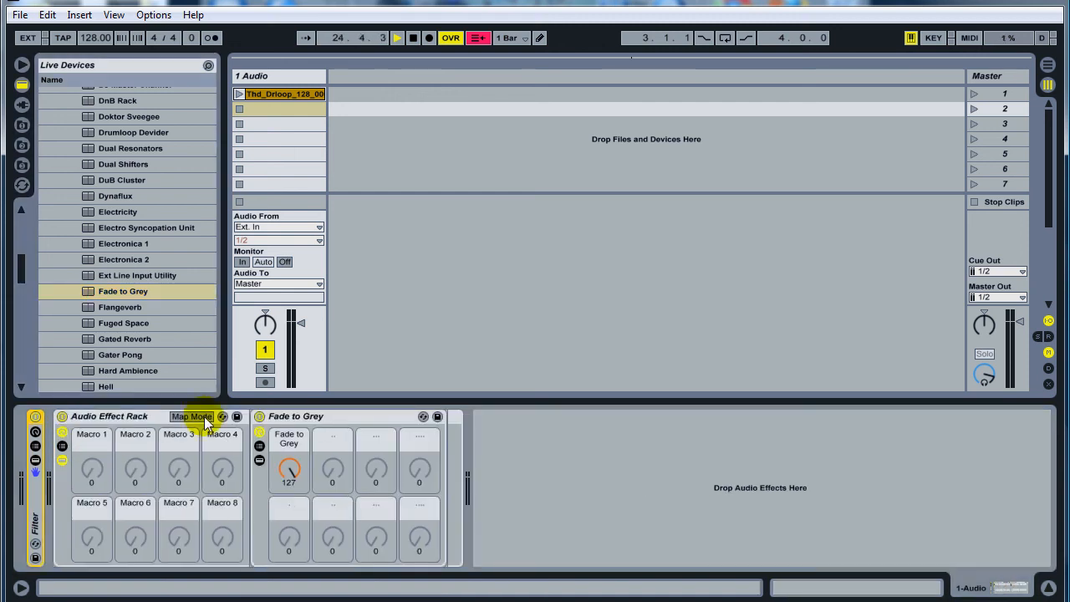
{"action": "left_click", "coordinate": [191, 416]}
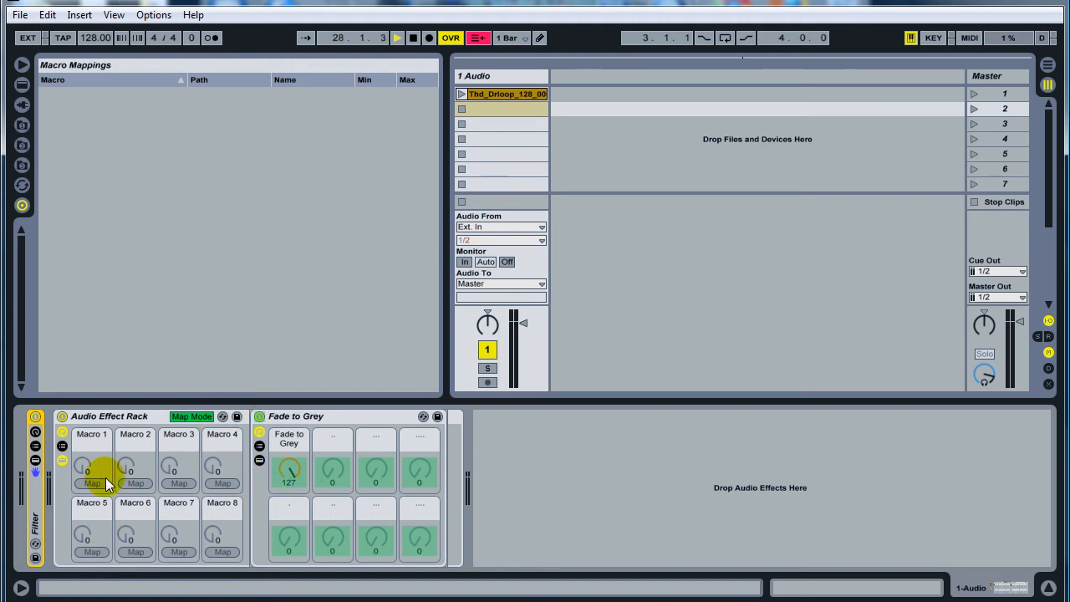
{"action": "left_click", "coordinate": [92, 483]}
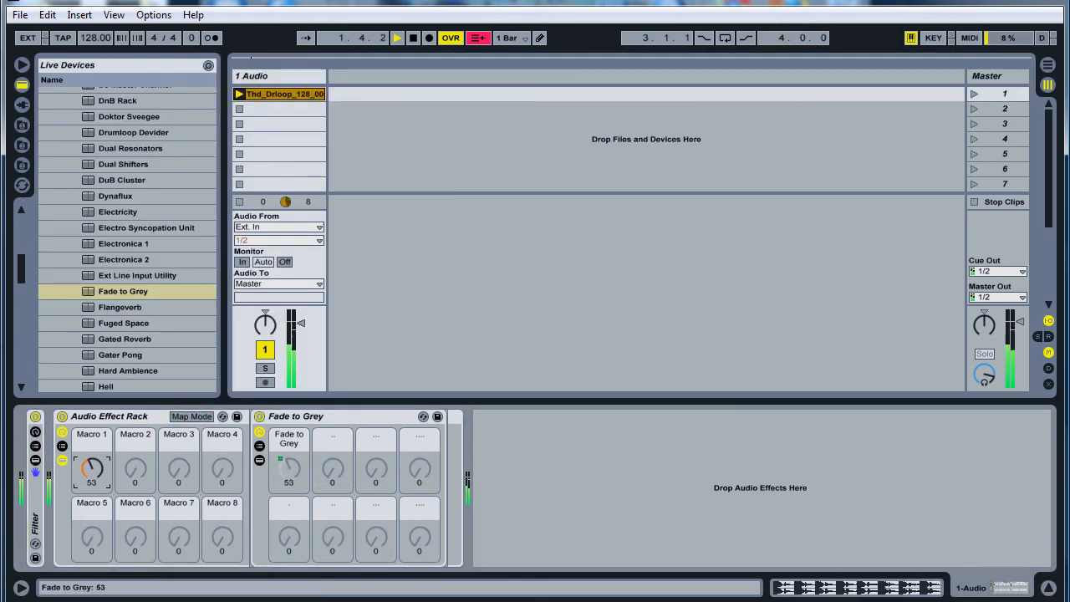
{"action": "left_click_drag", "start_coordinate": [90, 465], "coordinate": [91, 485]}
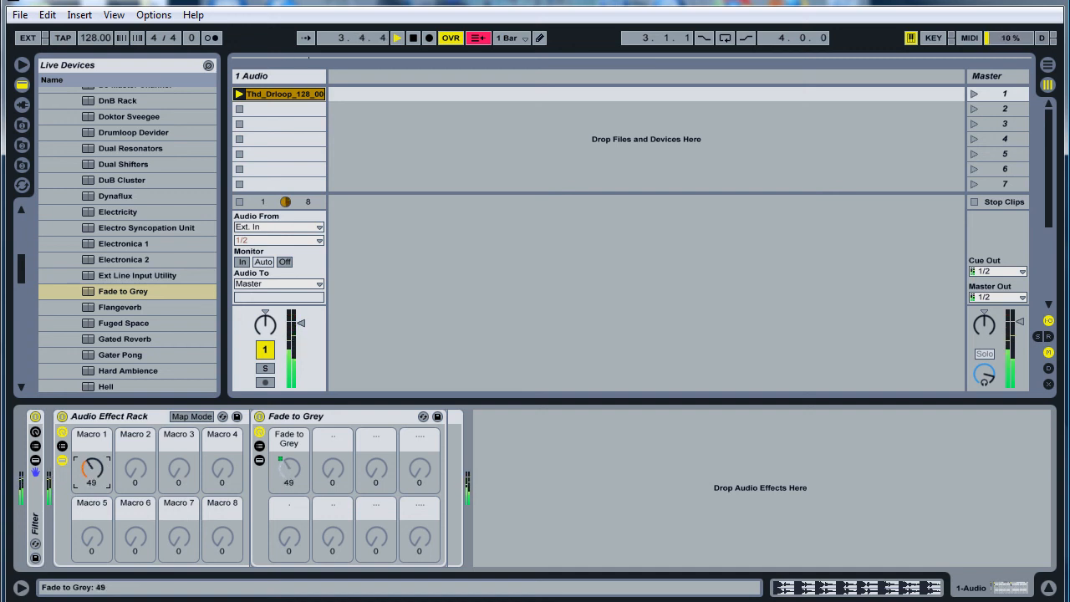
{"action": "left_click", "coordinate": [398, 37]}
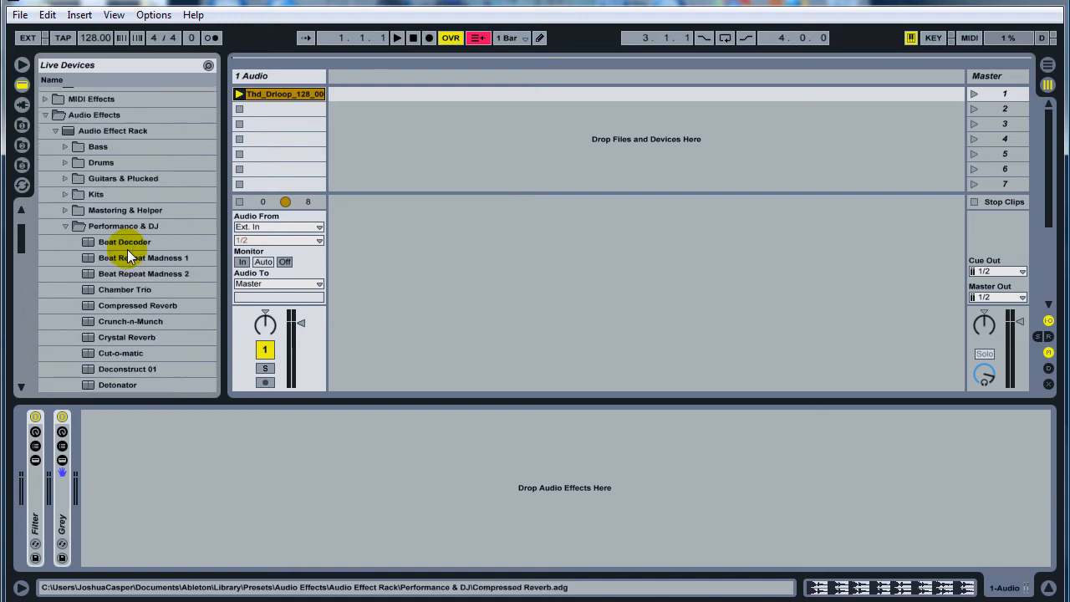
Add a third rack and load the Performance & DJ preset Beat Repeat Madness 1 into it.
{"action": "left_click", "coordinate": [124, 226]}
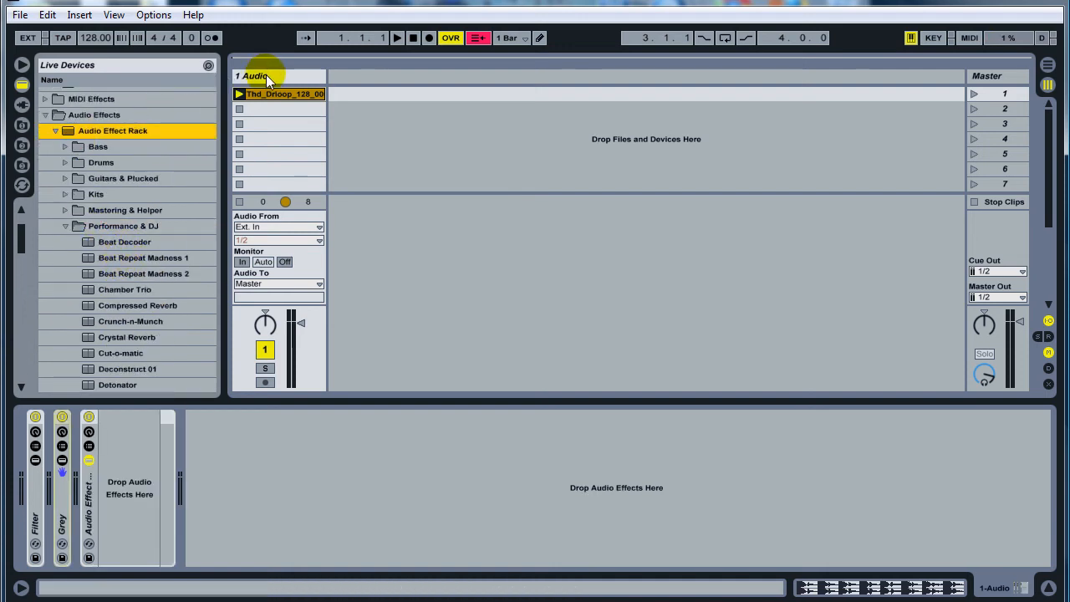
{"action": "left_click", "coordinate": [65, 226]}
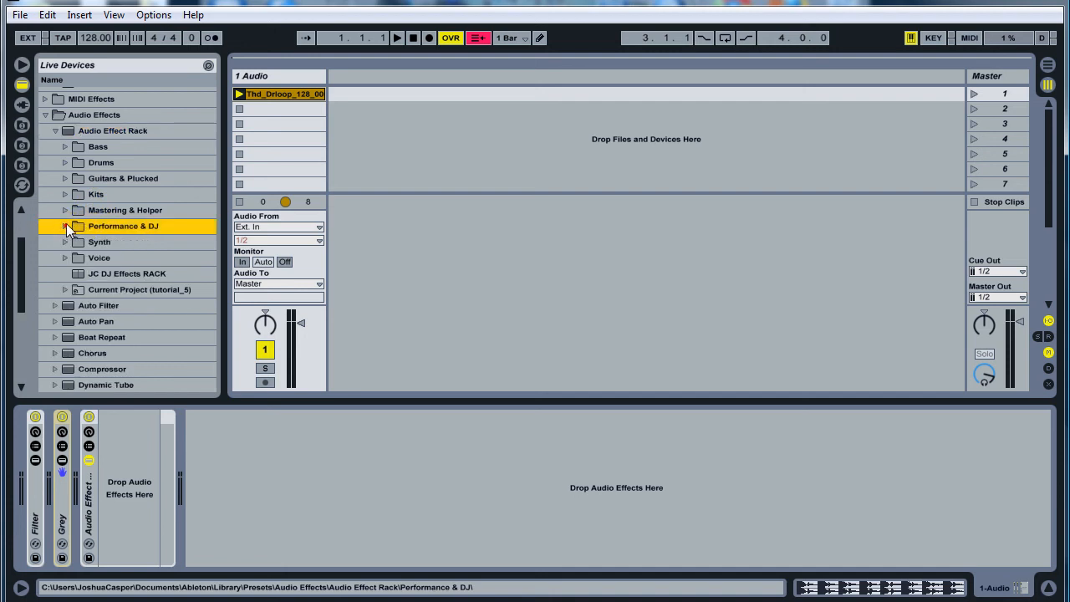
{"action": "scroll", "scroll_direction": "down", "scroll_amount": 3}
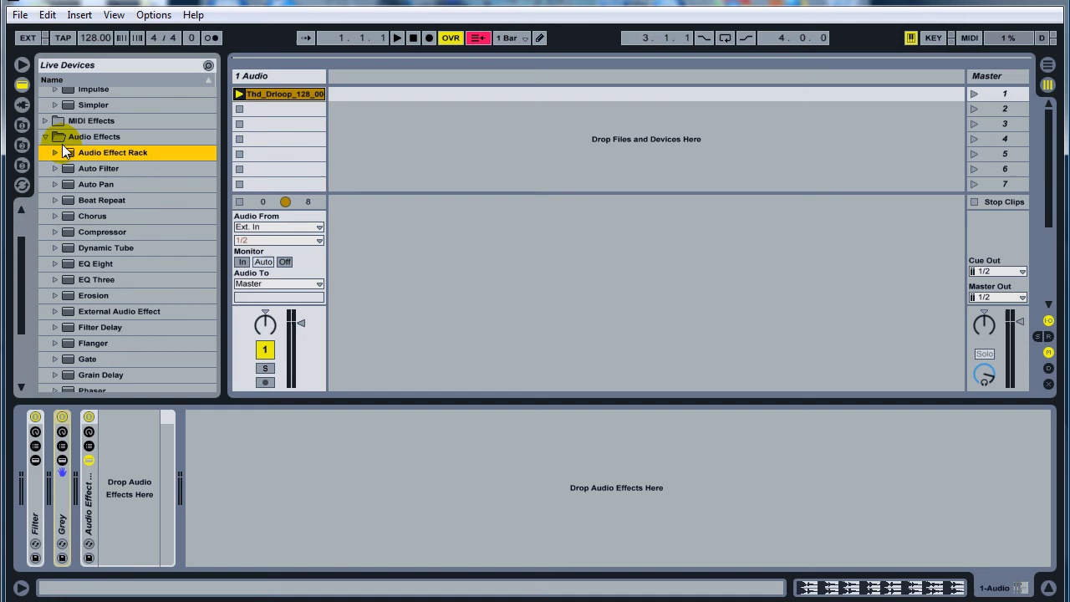
{"action": "left_click", "coordinate": [53, 152]}
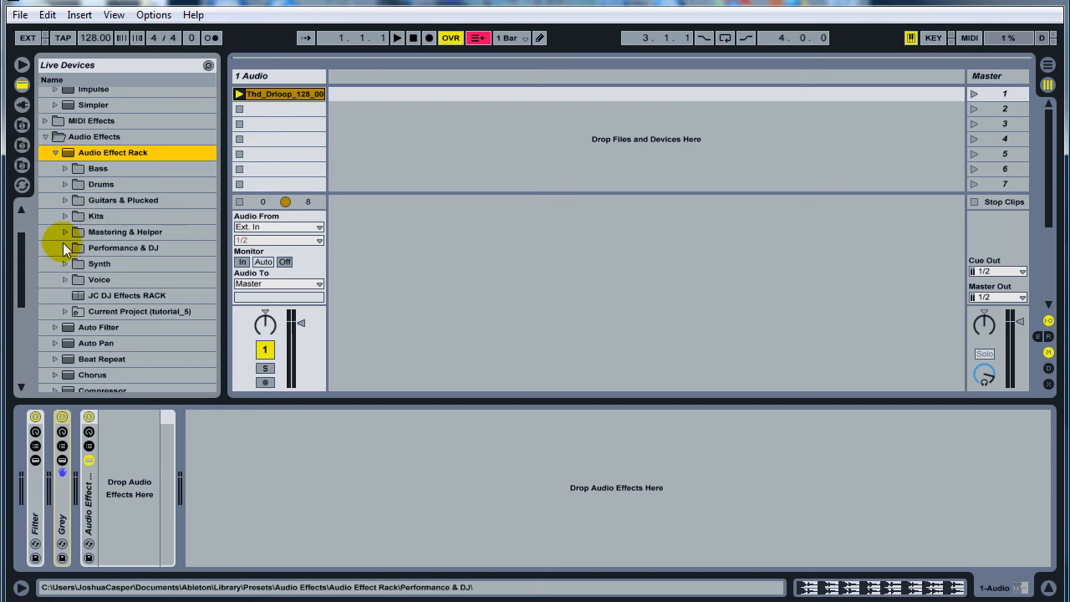
{"action": "left_click", "coordinate": [64, 247]}
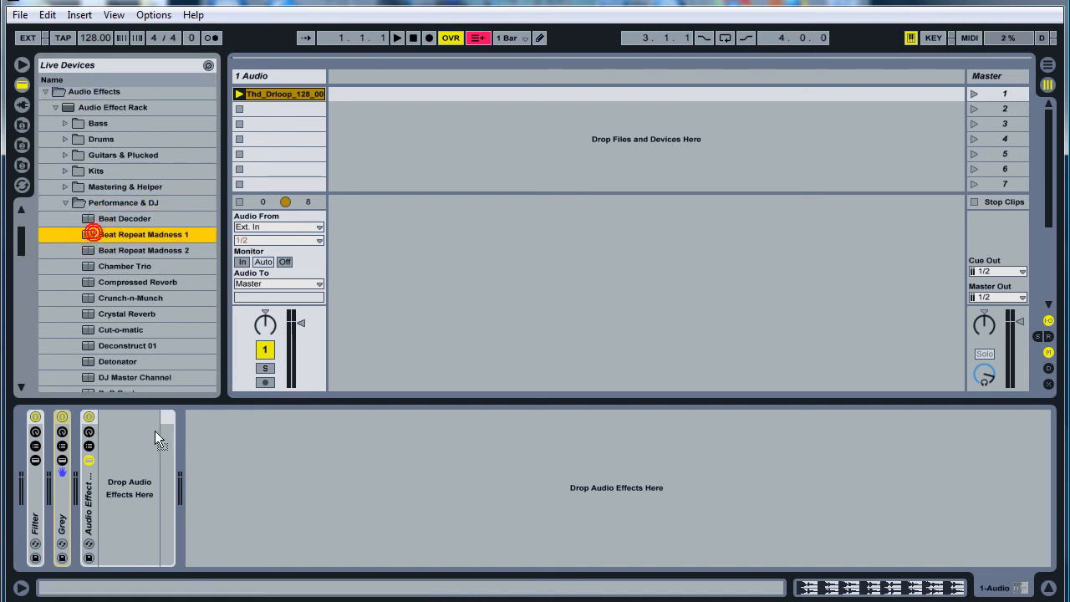
{"action": "double_click", "coordinate": [144, 234]}
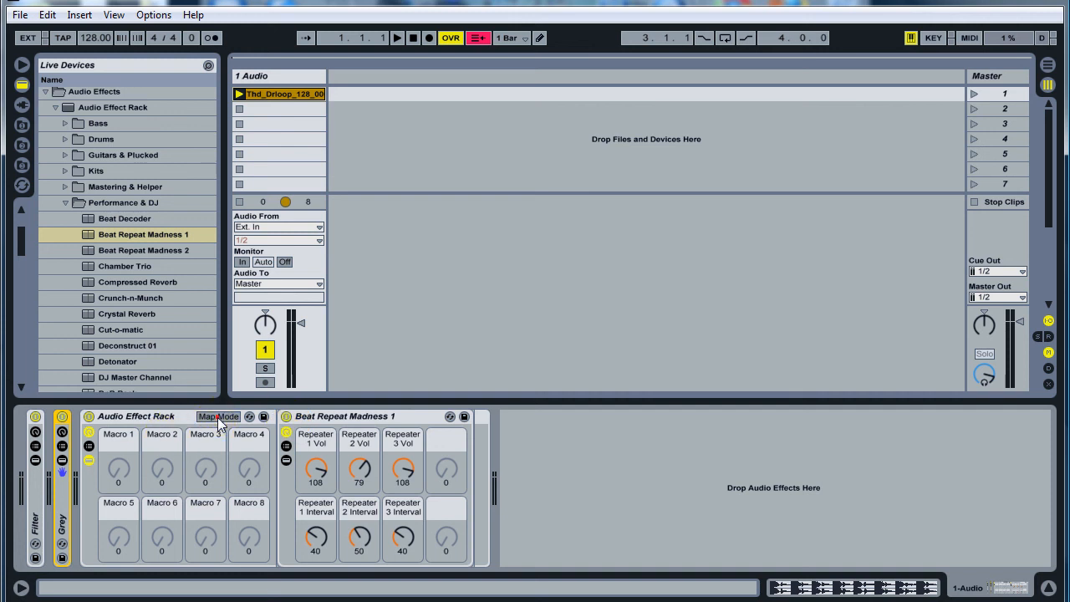
Map Beat Repeat Madness 1's Device On to Macro 1 with Min 0 and test it over the loop.
{"action": "left_click", "coordinate": [217, 416]}
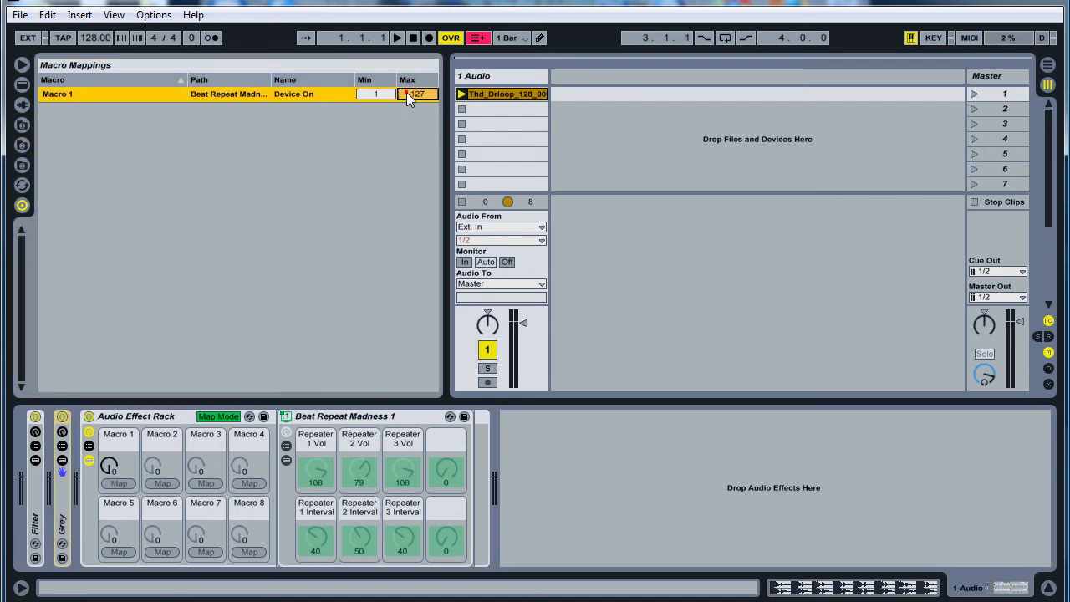
{"action": "type", "text": "0"}
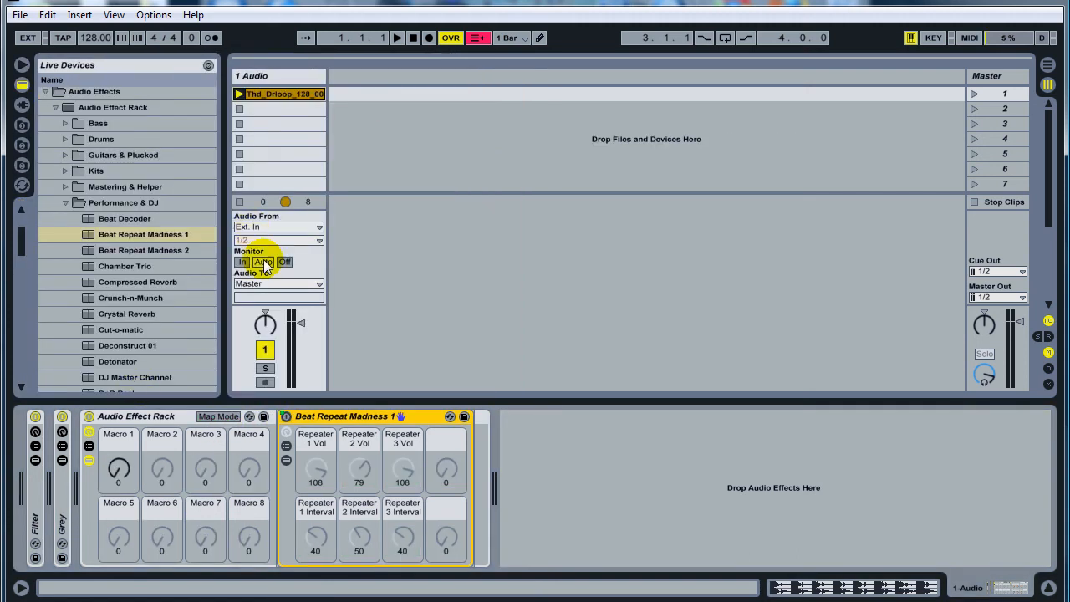
{"action": "left_click", "coordinate": [398, 37]}
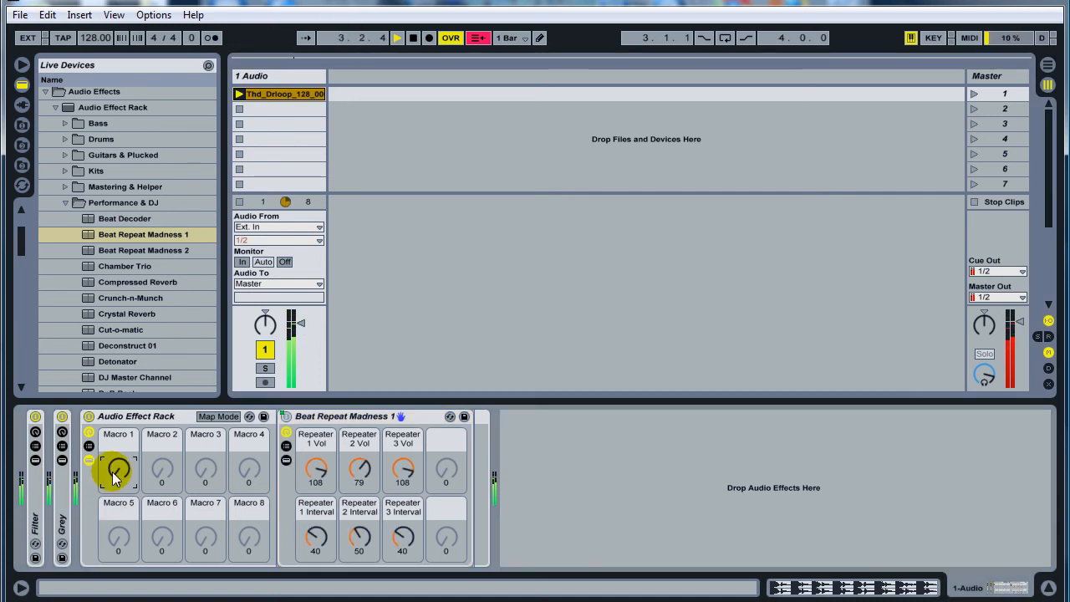
{"action": "left_click", "coordinate": [413, 36]}
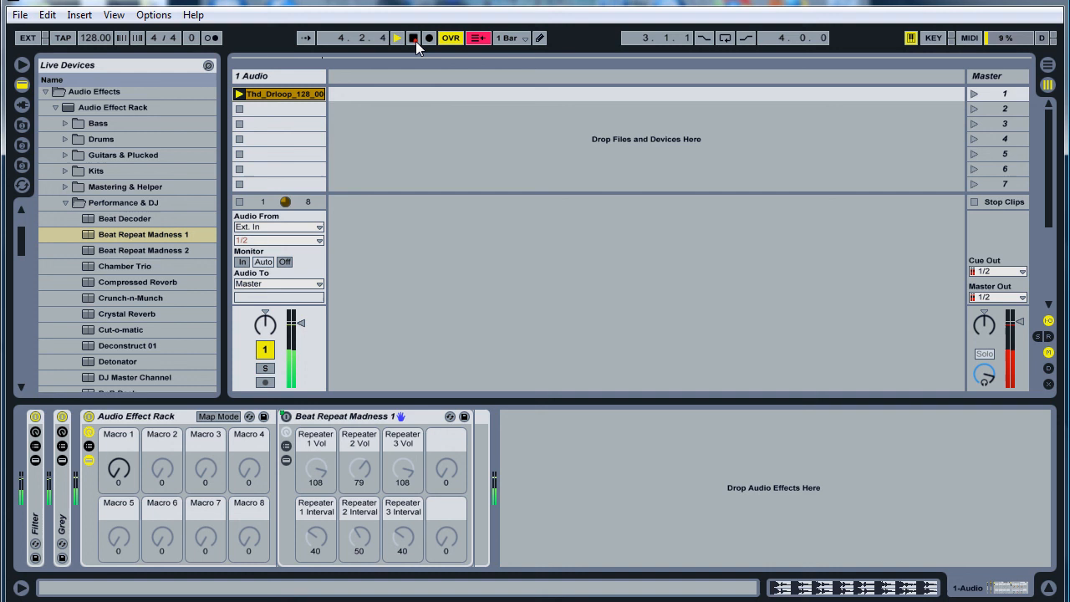
{"action": "left_click", "coordinate": [413, 36]}
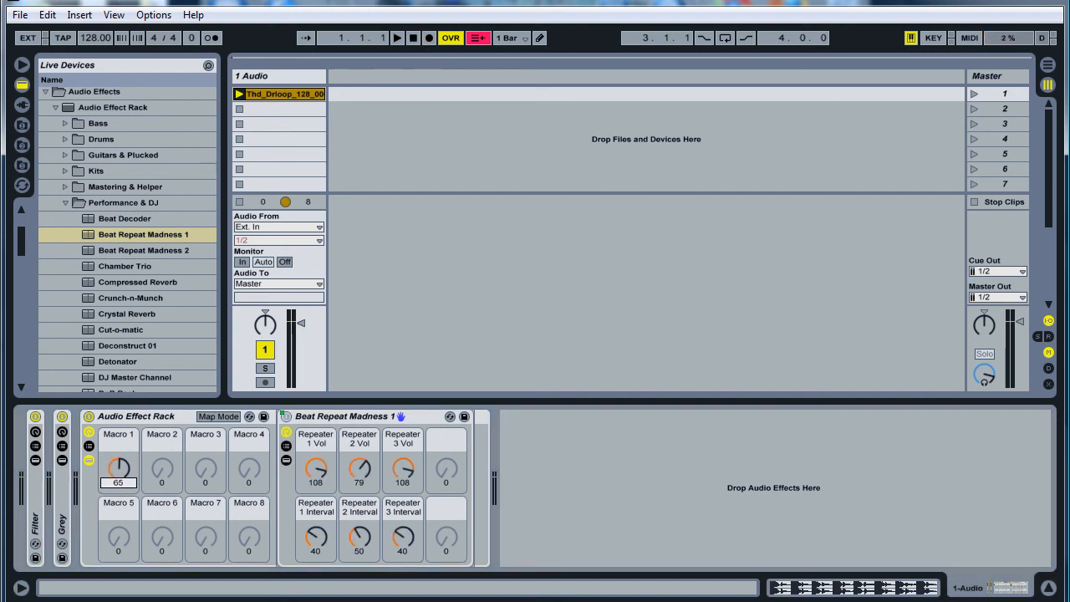
{"action": "left_click_drag", "start_coordinate": [117, 468], "coordinate": [117, 443]}
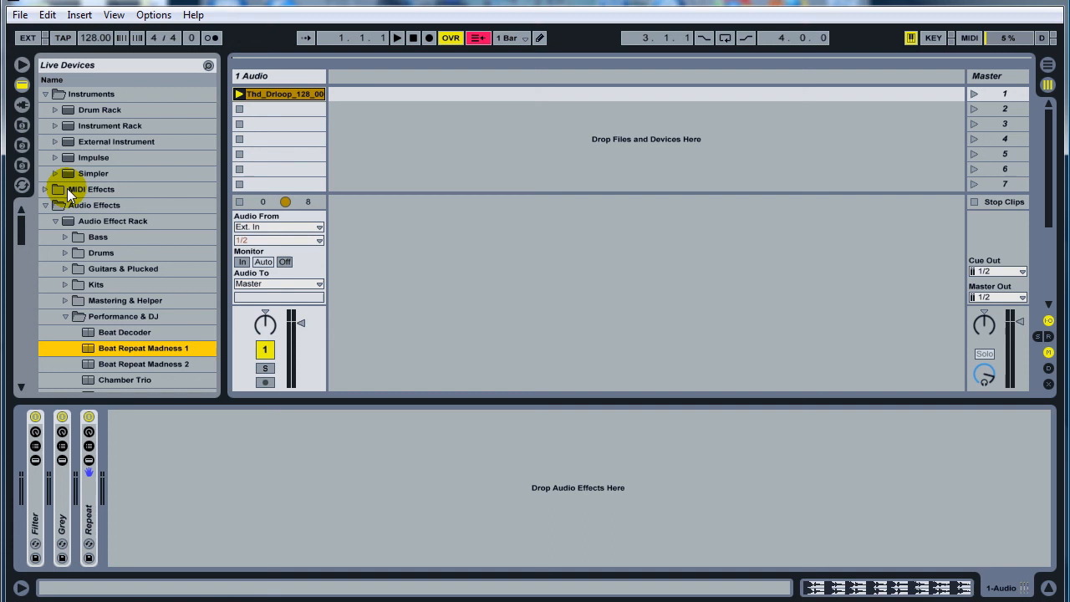
Add the Classic Master Limiter plug-in after the racks, close its window and collapse the plug-in folders.
{"action": "left_click", "coordinate": [47, 204]}
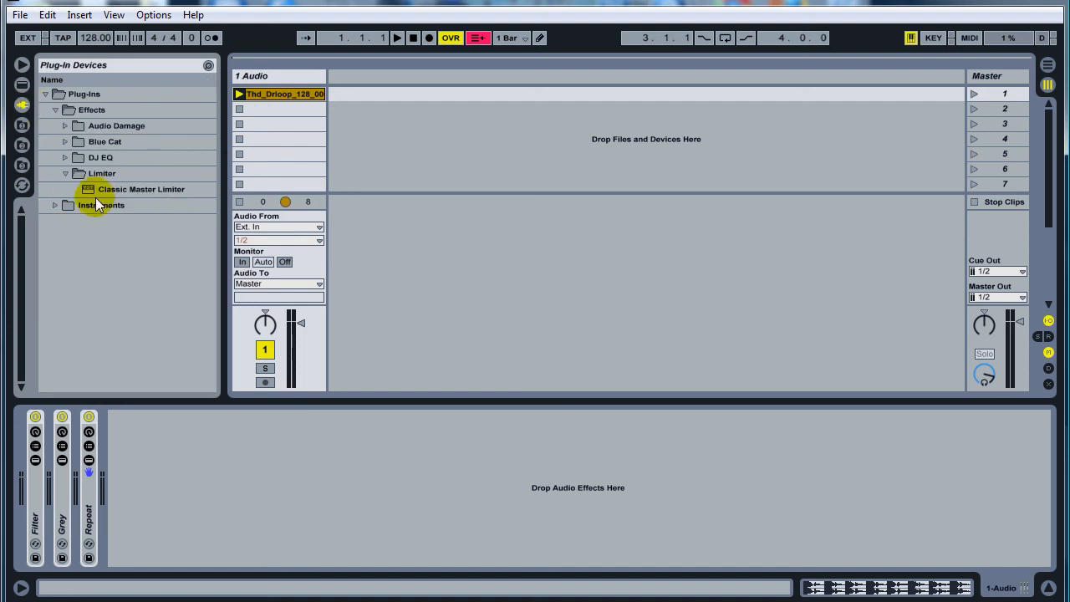
{"action": "left_click", "coordinate": [140, 189]}
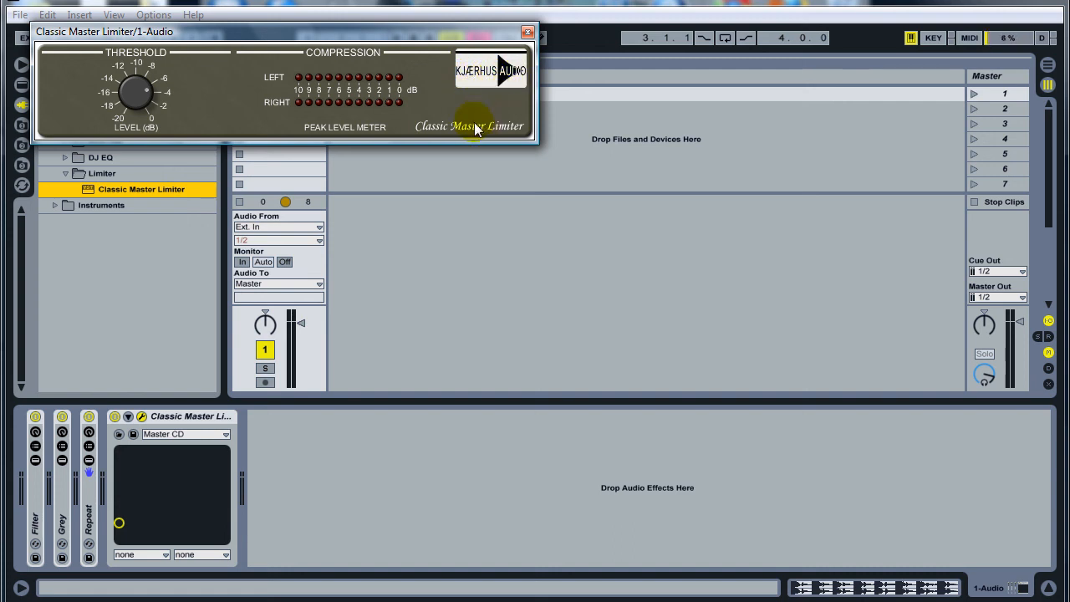
{"action": "mouse_move", "coordinate": [528, 37]}
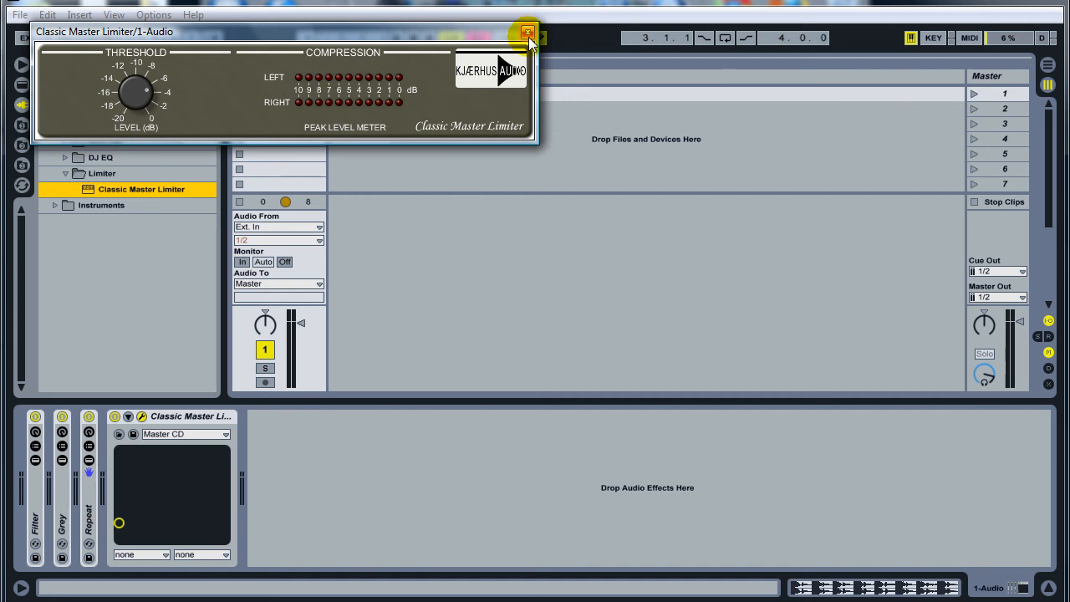
{"action": "left_click", "coordinate": [528, 34]}
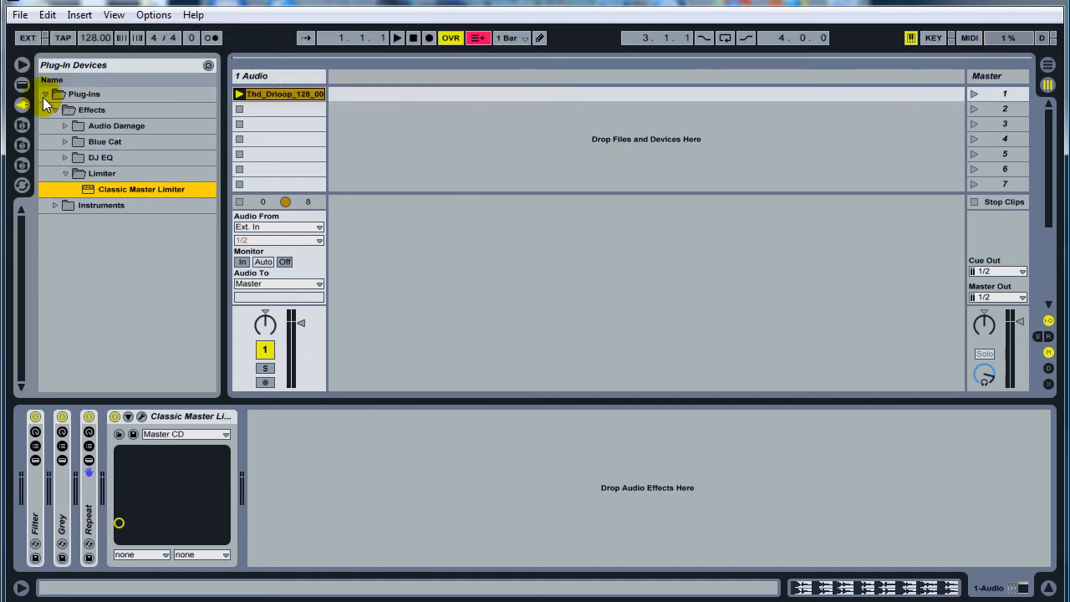
{"action": "left_click", "coordinate": [43, 93]}
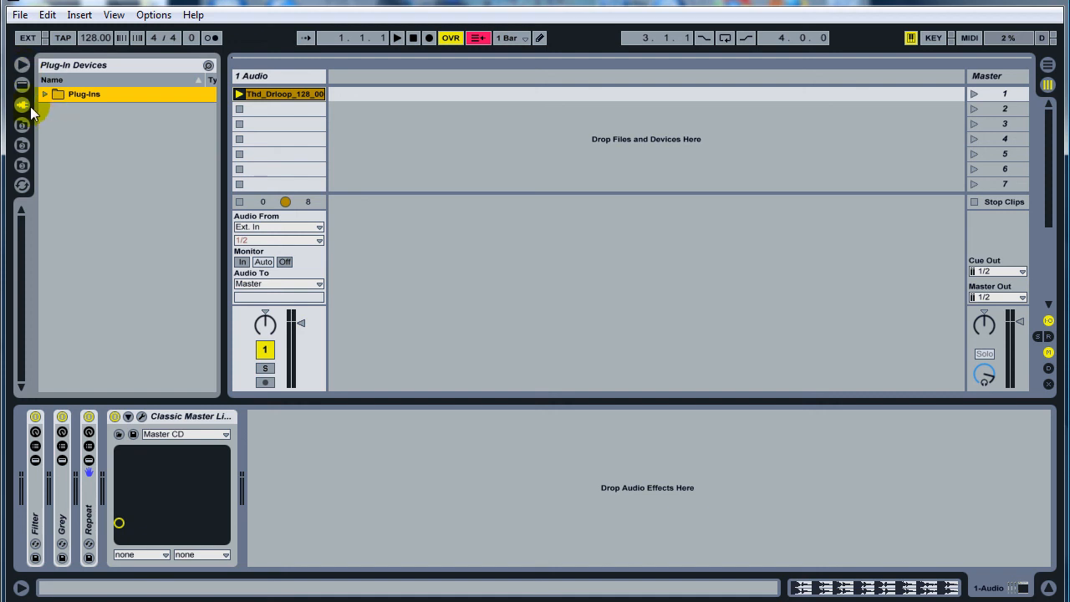
{"action": "mouse_move", "coordinate": [109, 234]}
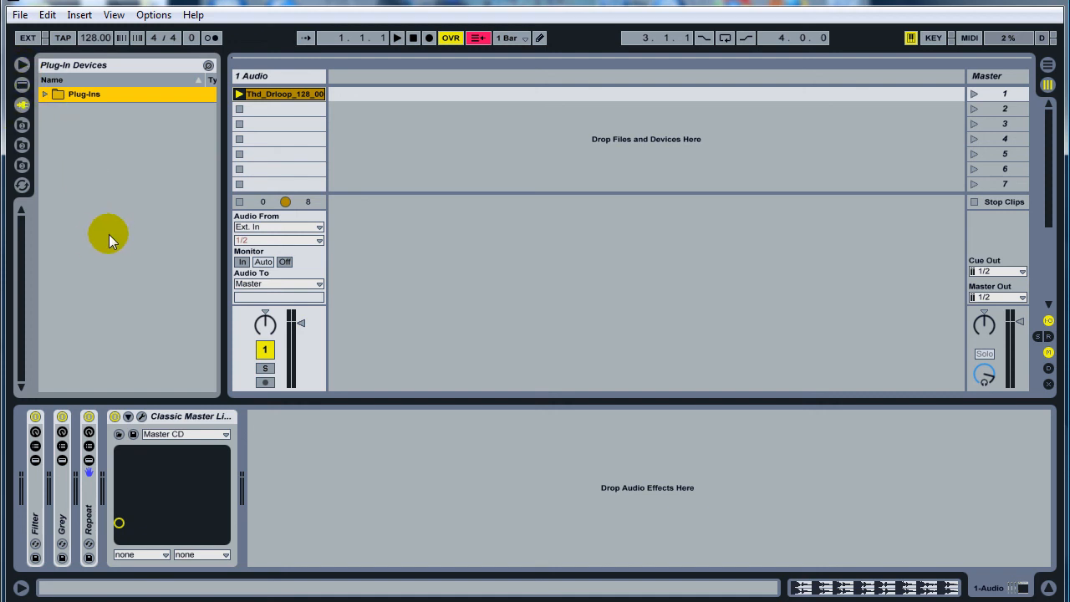
{"action": "mouse_move", "coordinate": [677, 538]}
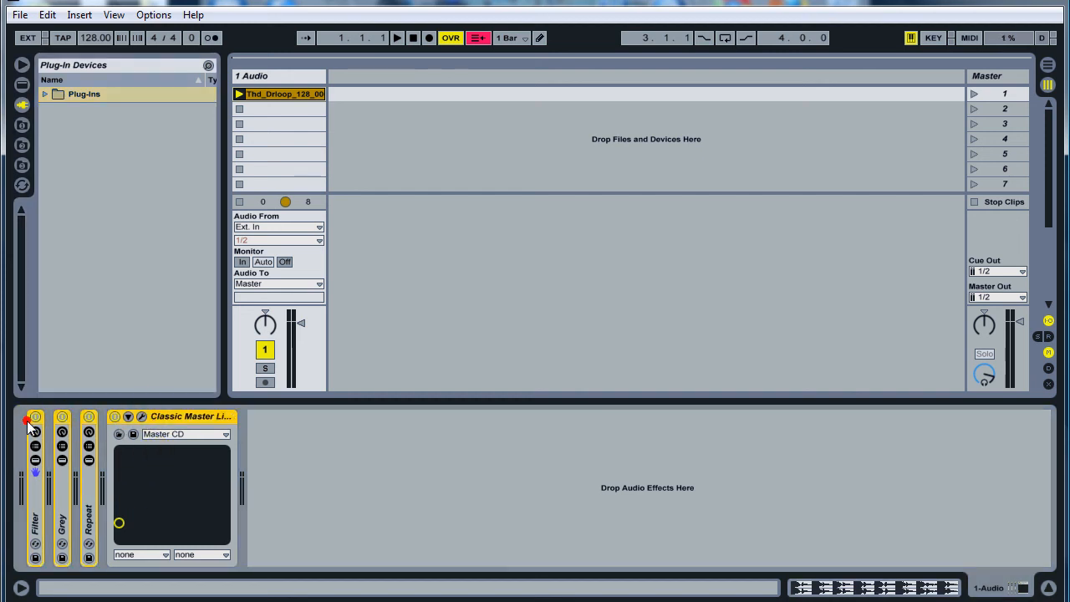
Group the devices into one Audio Effect Rack and unfold its macros plus the Filter and Grey devices.
{"action": "right_click", "coordinate": [35, 416]}
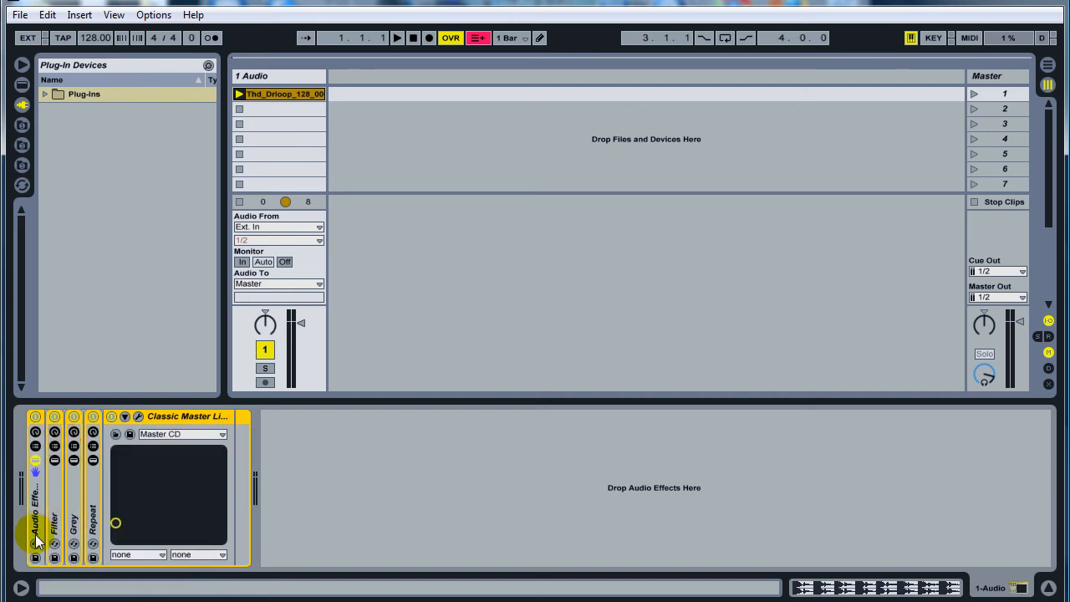
{"action": "mouse_move", "coordinate": [37, 434]}
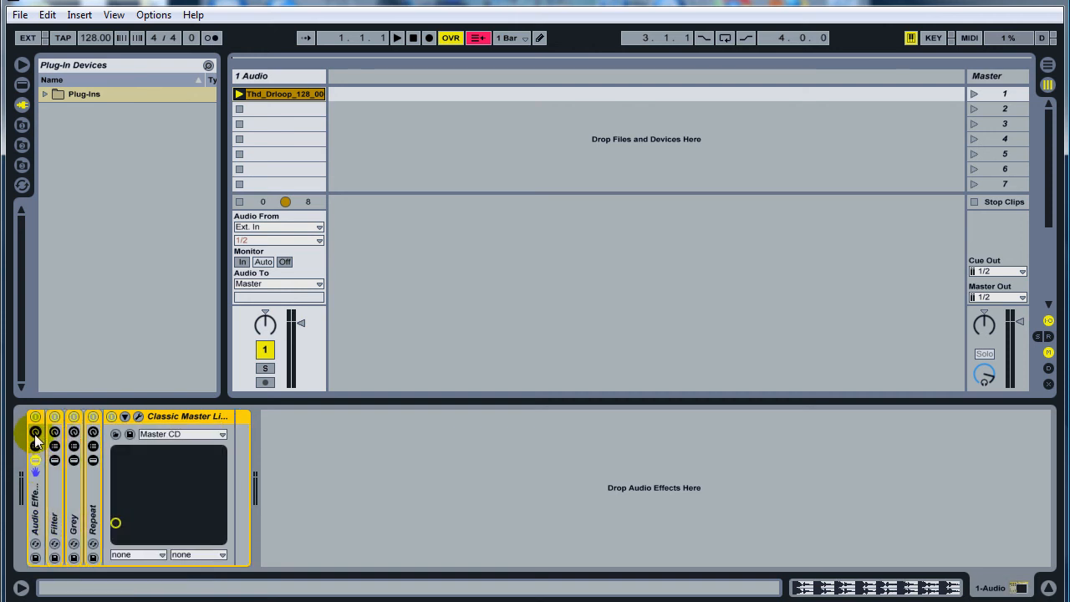
{"action": "left_click", "coordinate": [37, 433]}
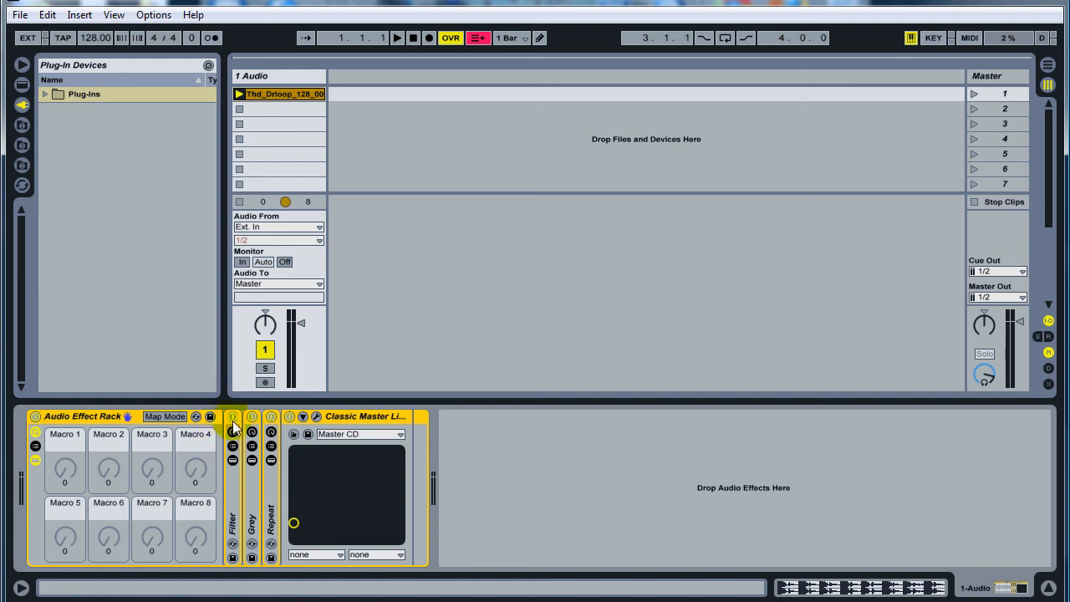
{"action": "left_click", "coordinate": [233, 431]}
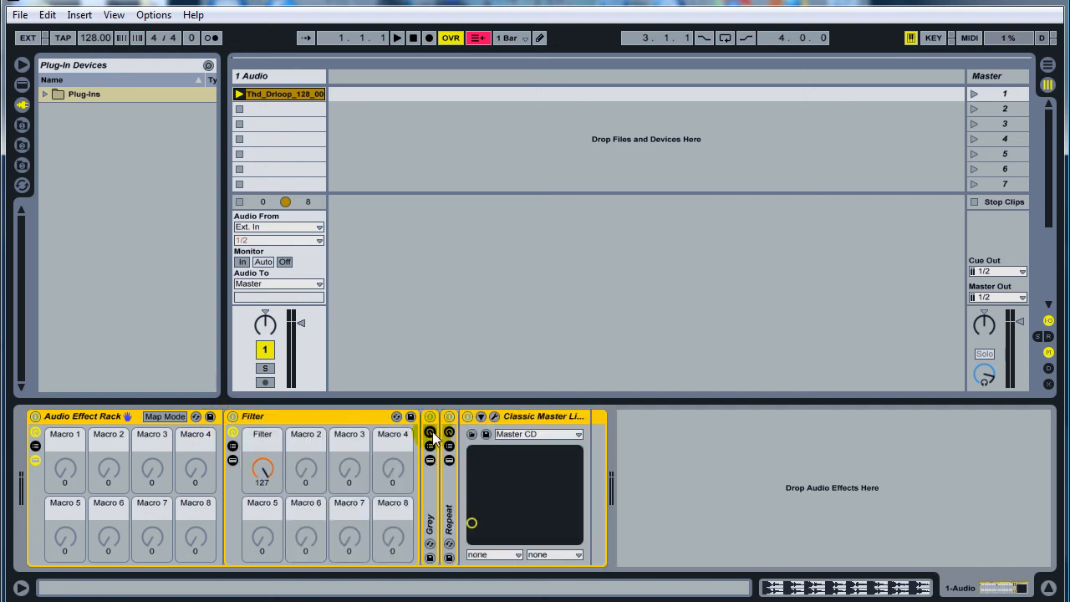
{"action": "left_click", "coordinate": [431, 431]}
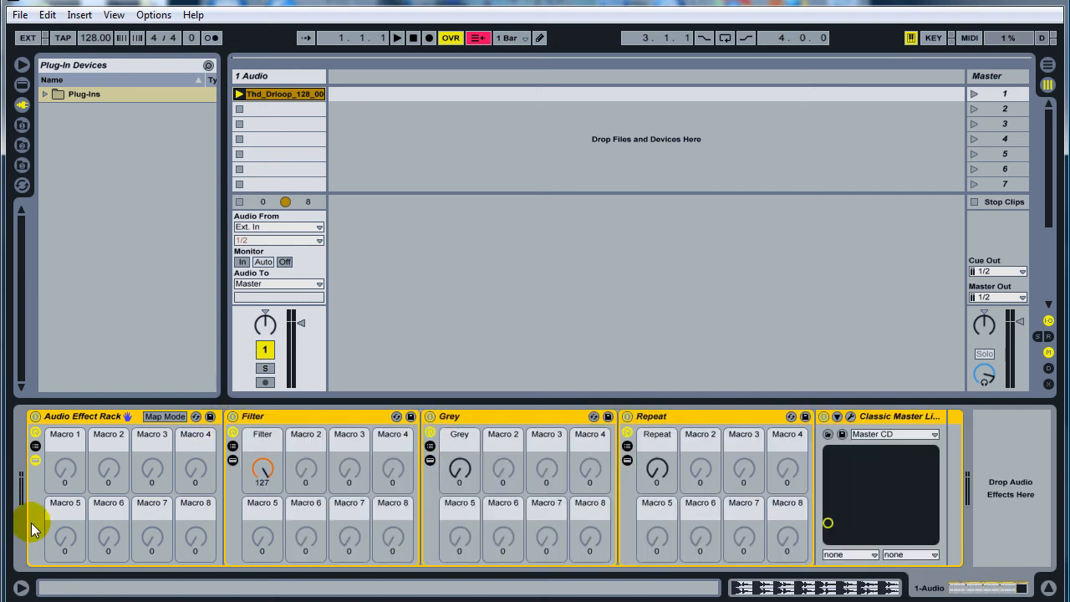
In Map Mode, assign the rack's macros to the Filter and Grey knobs of the inner racks.
{"action": "left_click", "coordinate": [164, 416]}
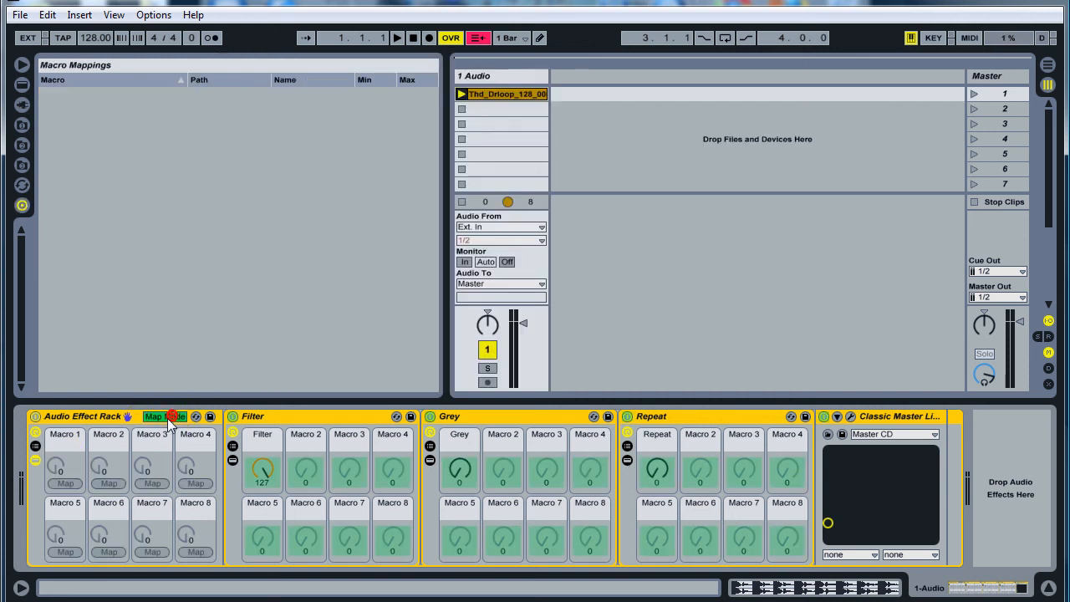
{"action": "left_click", "coordinate": [153, 416]}
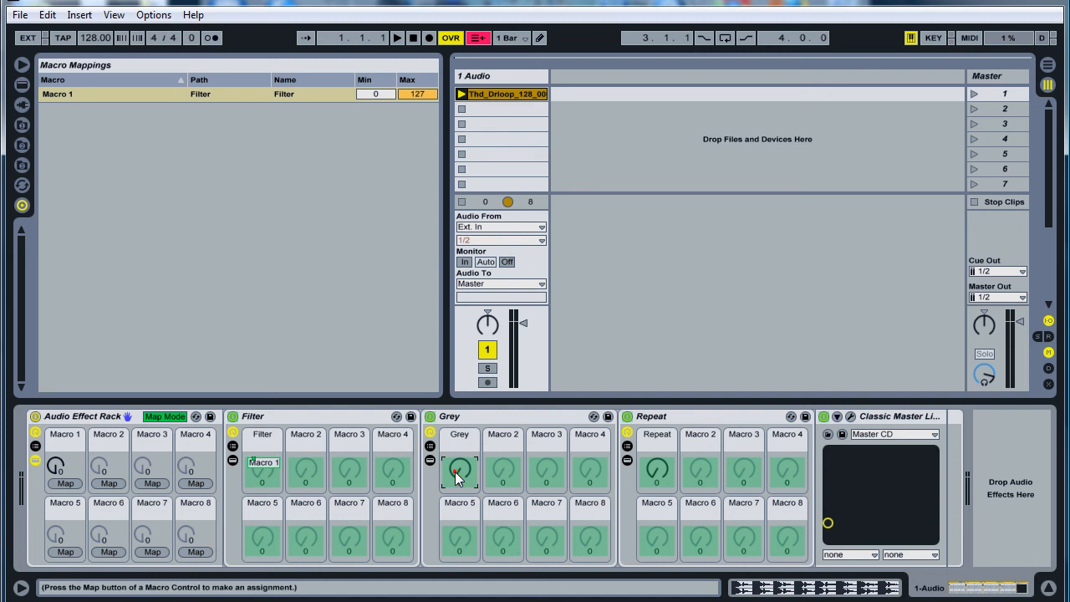
{"action": "left_click", "coordinate": [458, 468]}
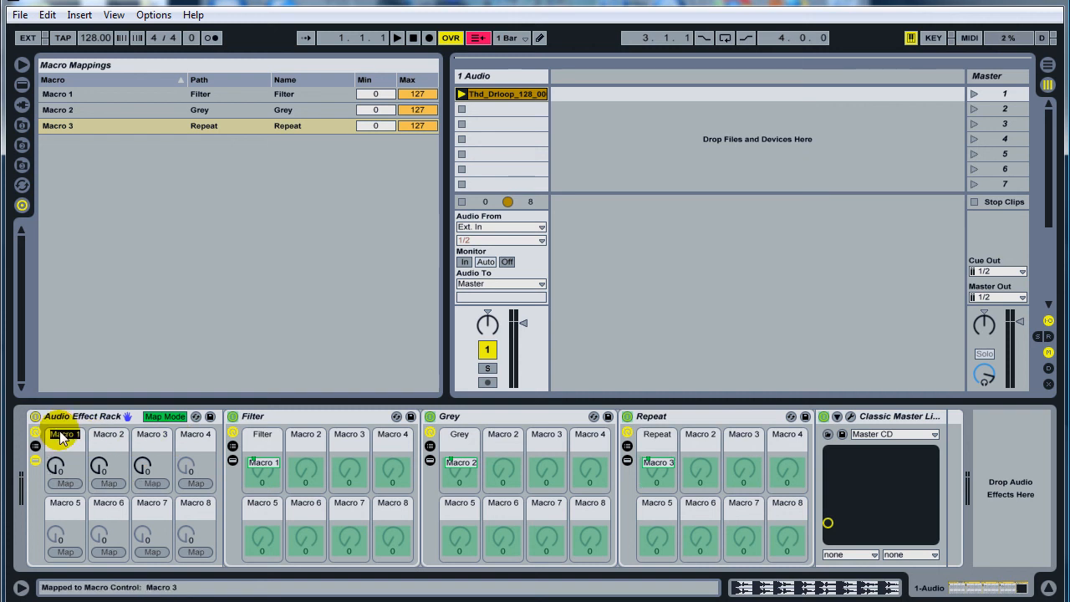
Rename Macro 1–3 to Filter, Grey and Repeat.
{"action": "left_click", "coordinate": [64, 435]}
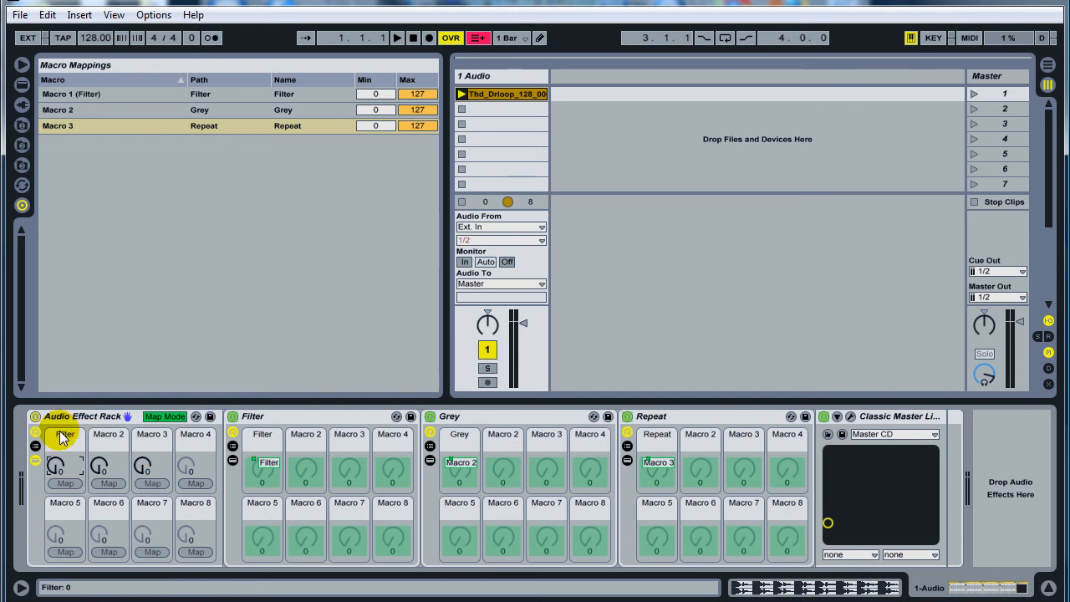
{"action": "left_click", "coordinate": [107, 435]}
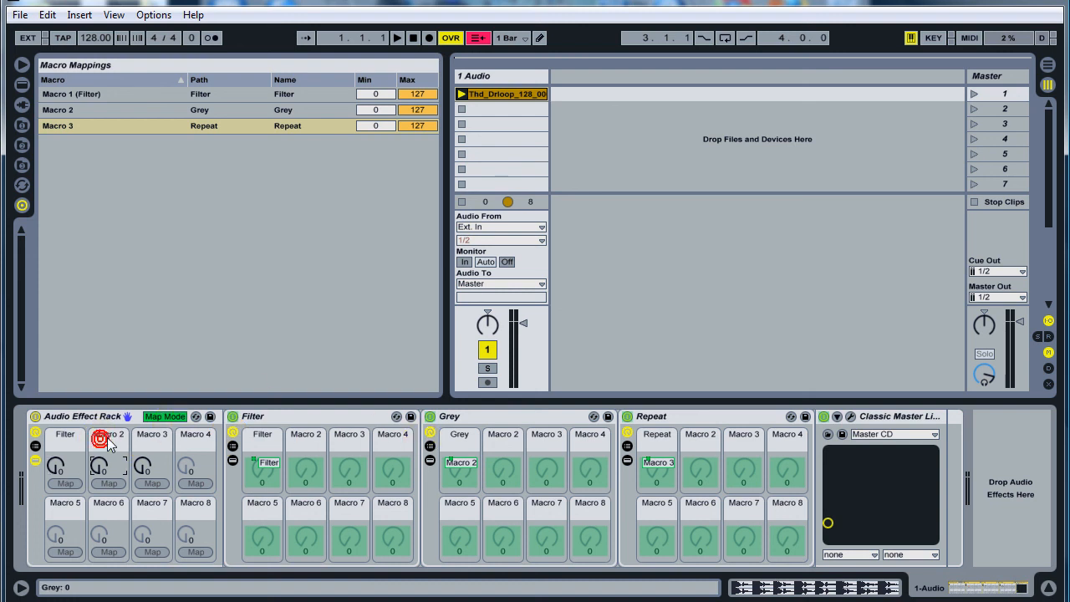
{"action": "left_click", "coordinate": [109, 435]}
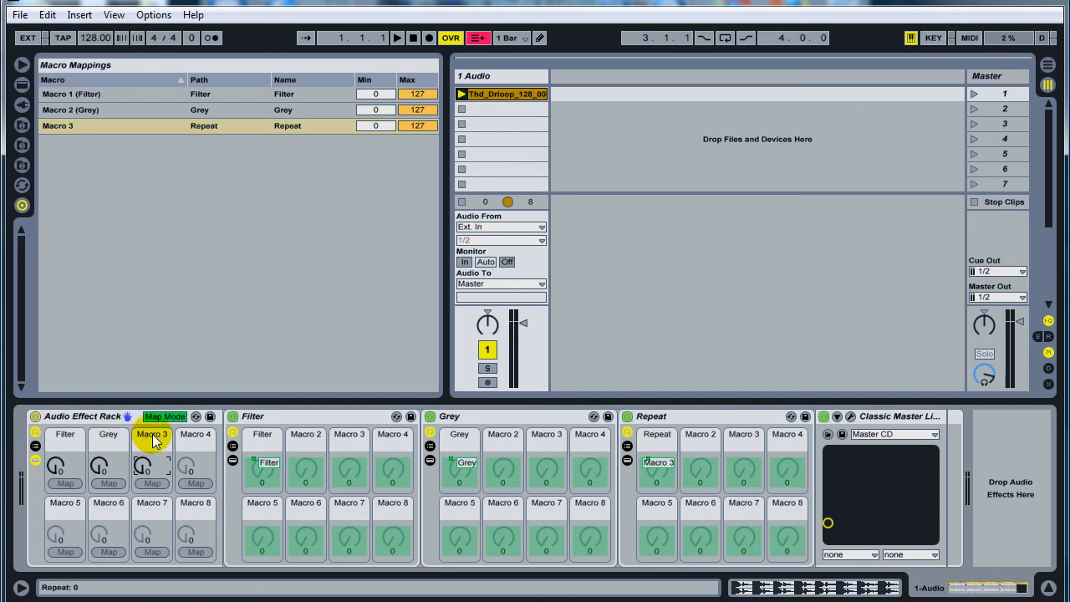
{"action": "left_click", "coordinate": [152, 435]}
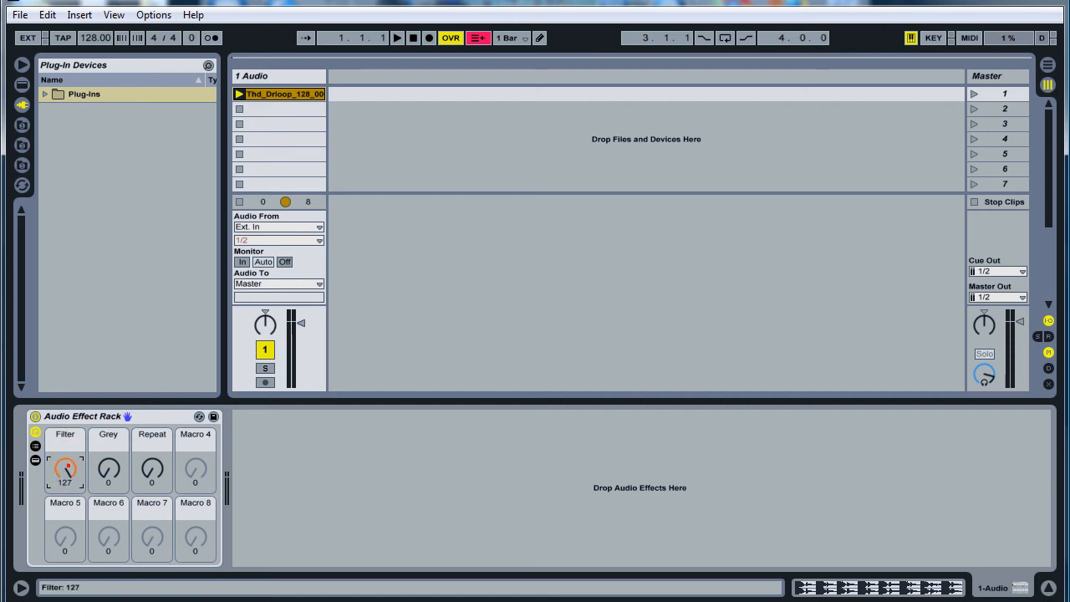
{"action": "left_click", "coordinate": [65, 468]}
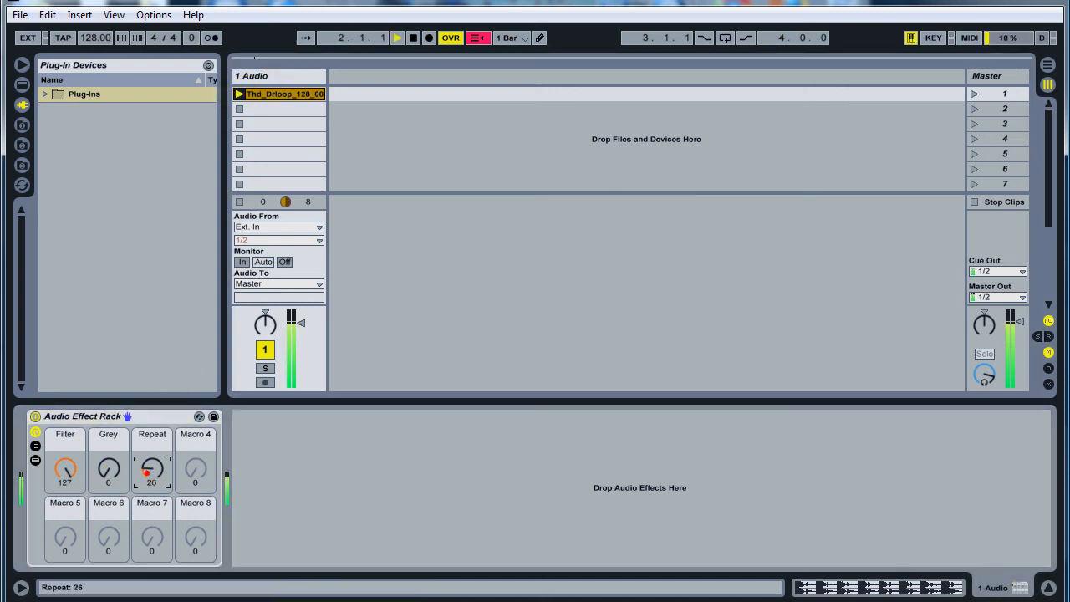
{"action": "left_click", "coordinate": [107, 469]}
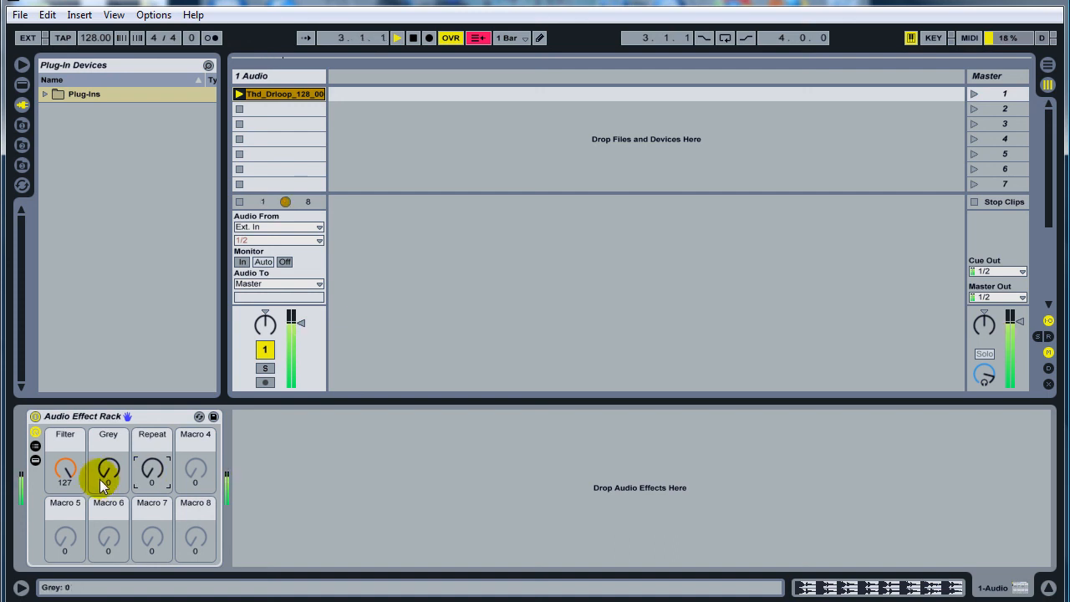
{"action": "left_click_drag", "start_coordinate": [107, 468], "coordinate": [107, 451]}
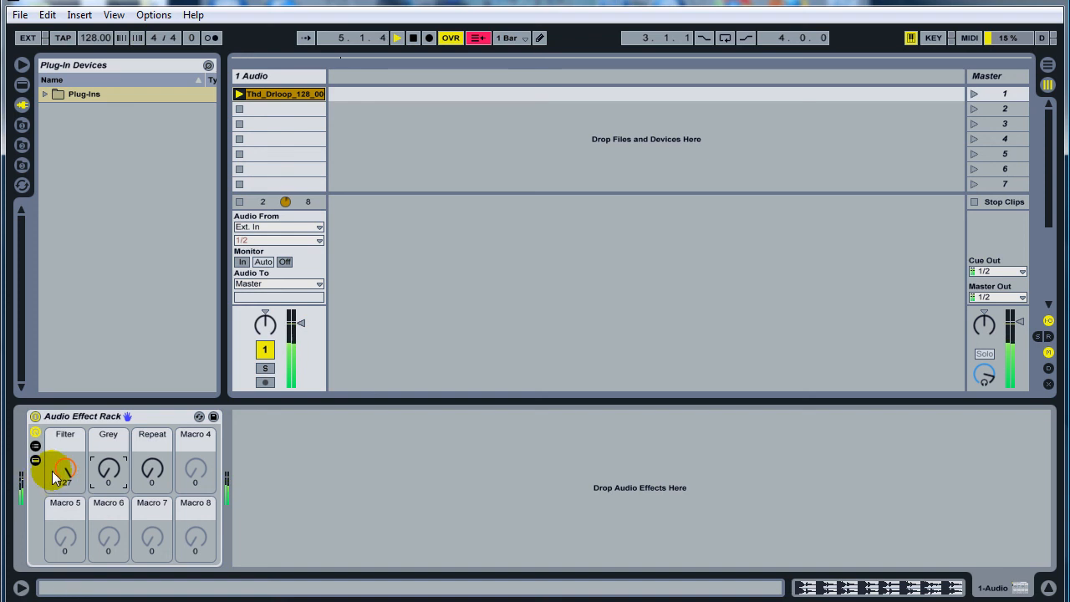
{"action": "left_click_drag", "start_coordinate": [63, 468], "coordinate": [64, 451]}
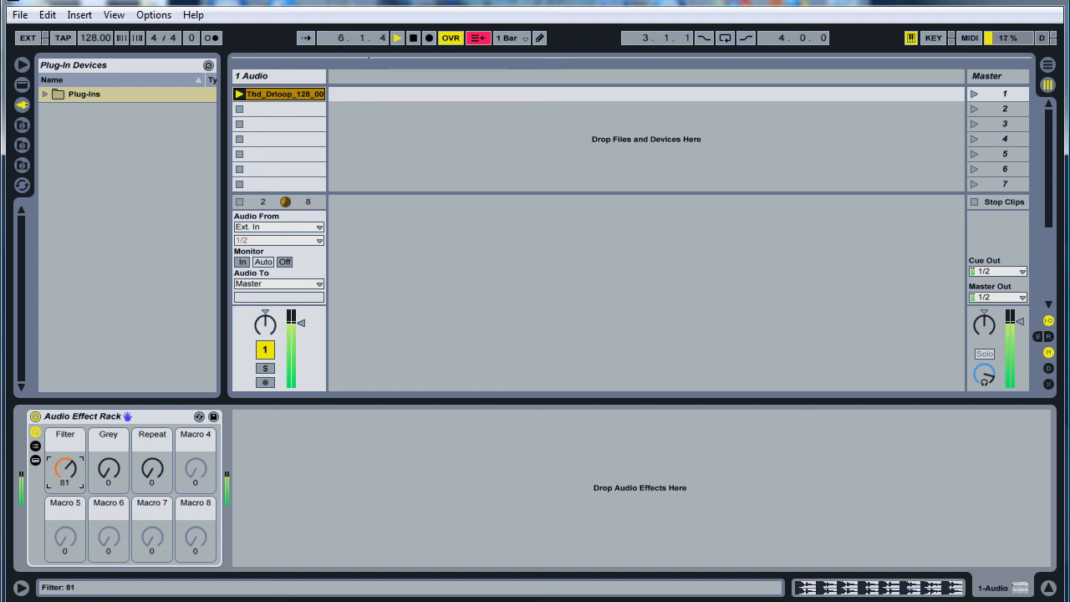
{"action": "left_click", "coordinate": [398, 36]}
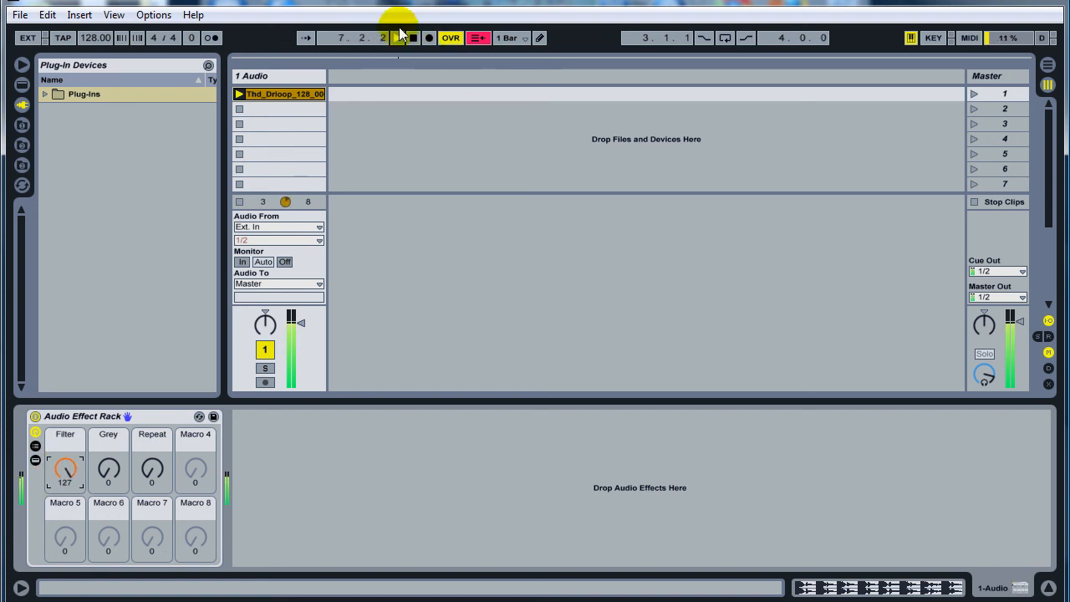
{"action": "left_click", "coordinate": [412, 37]}
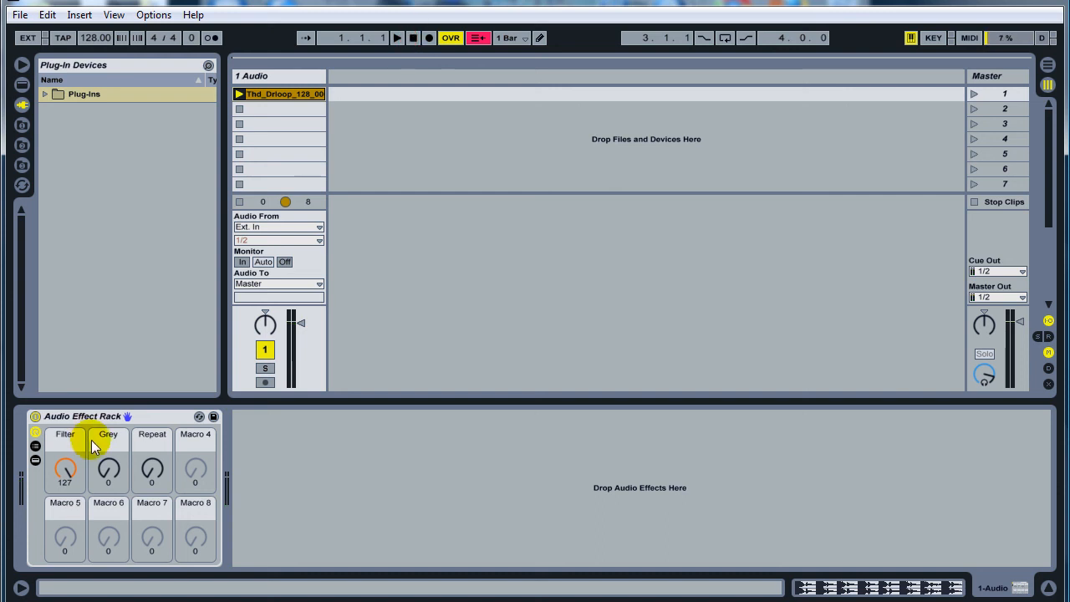
{"action": "left_click", "coordinate": [84, 416]}
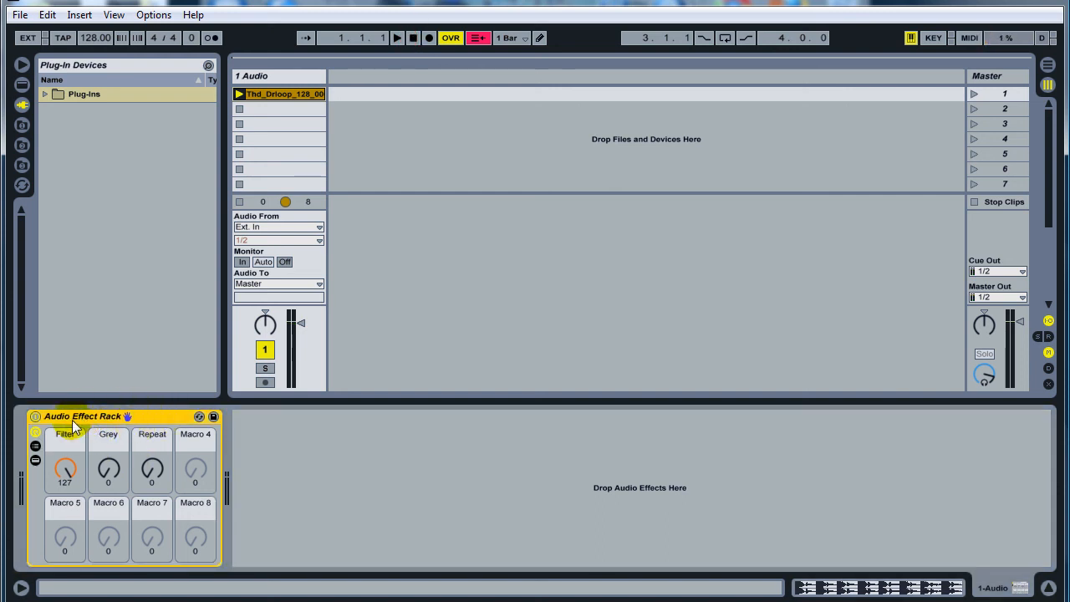
{"action": "mouse_move", "coordinate": [201, 418]}
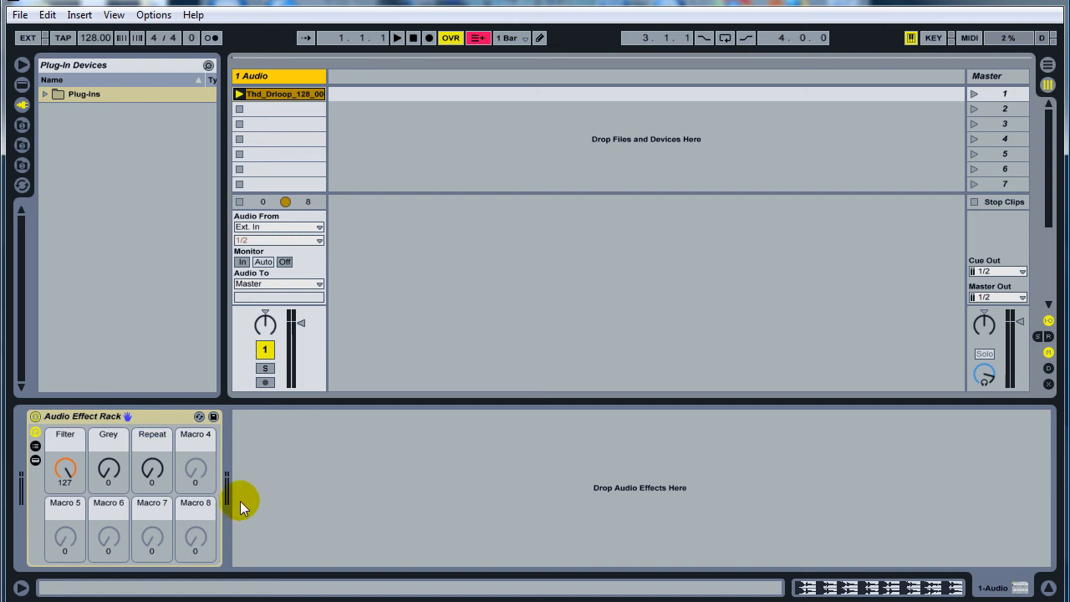
{"action": "mouse_move", "coordinate": [933, 361]}
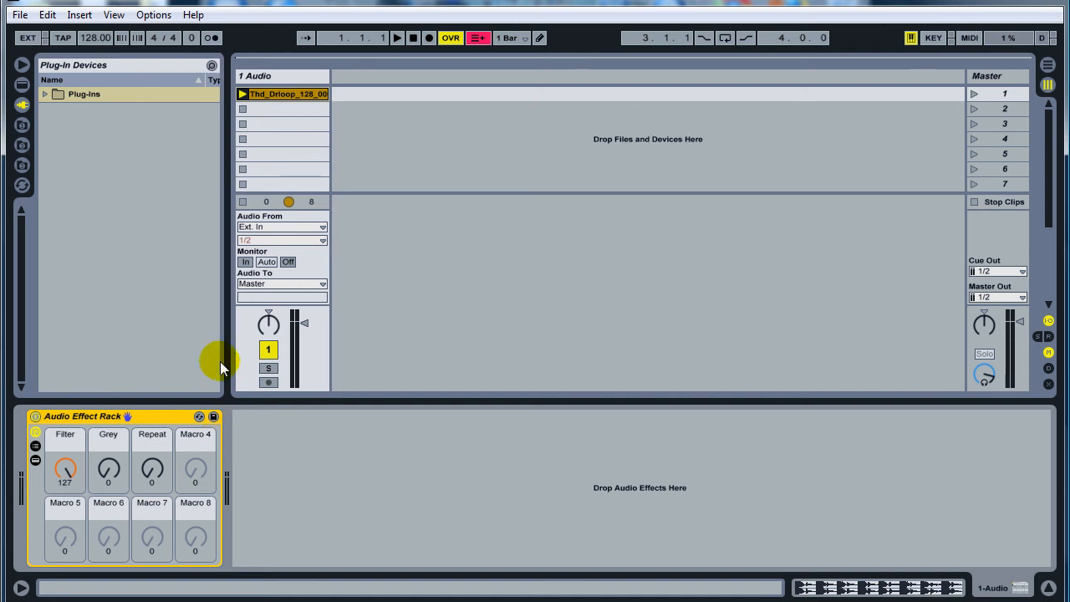
{"action": "mouse_move", "coordinate": [309, 90]}
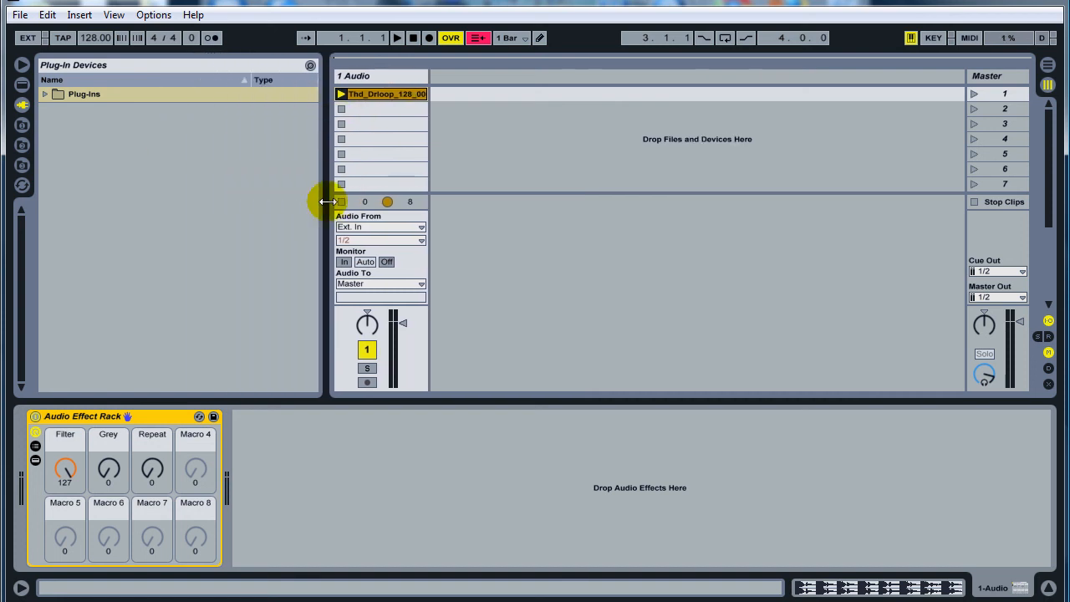
Narrow the browser pane and start playback to hear the track through the finished rack.
{"action": "left_click_drag", "start_coordinate": [324, 201], "coordinate": [226, 186]}
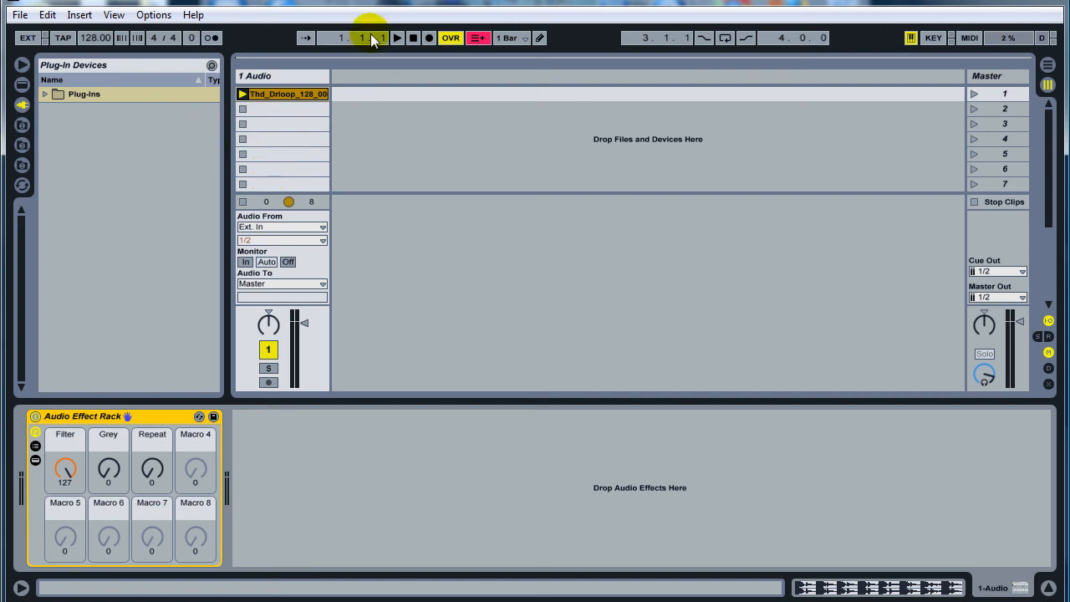
{"action": "left_click", "coordinate": [398, 36]}
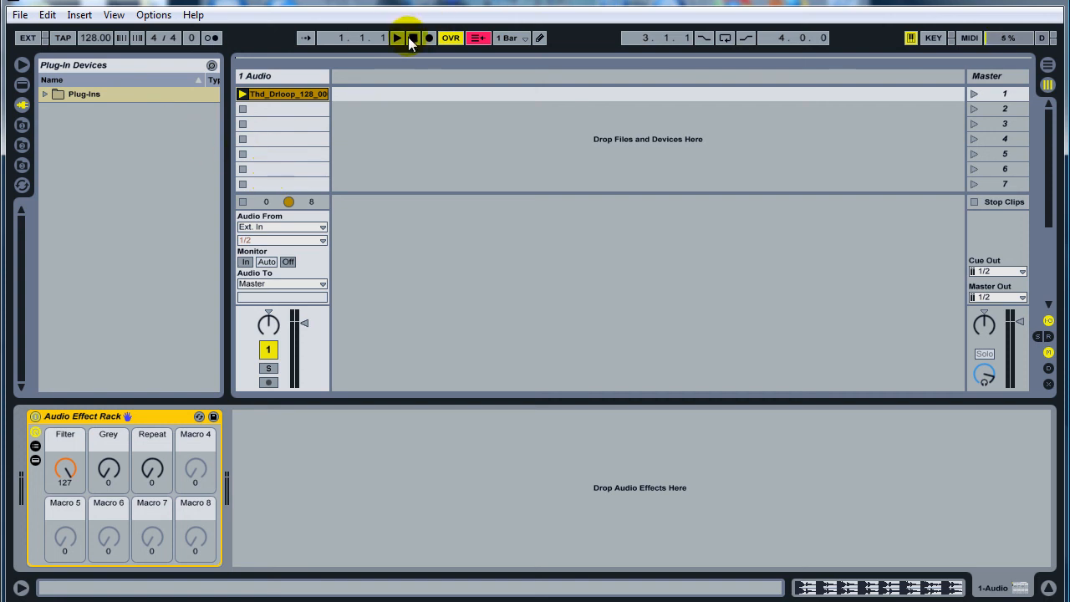